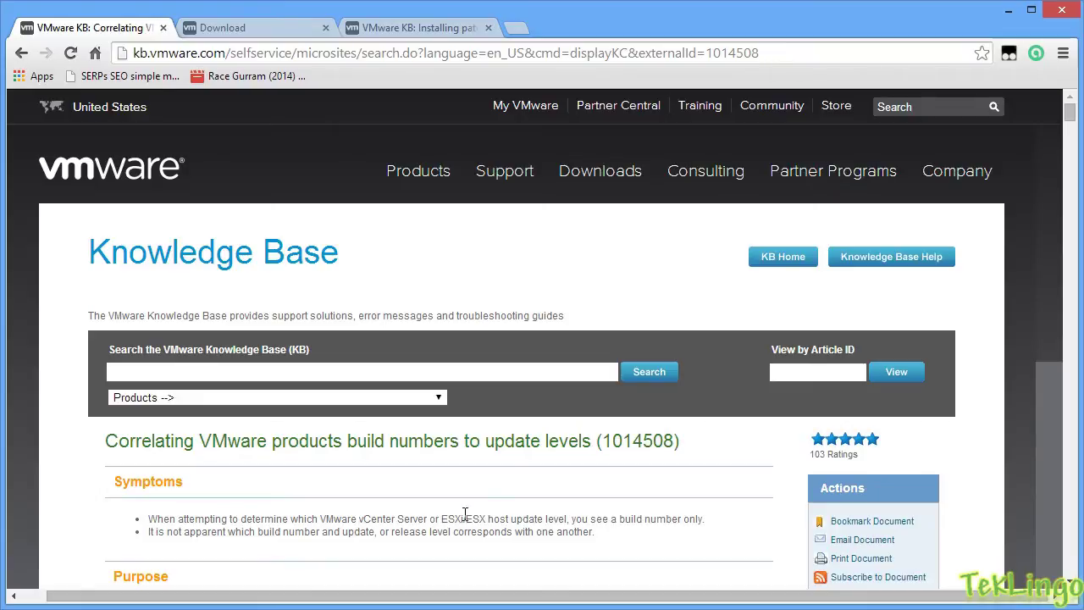
pyautogui.moveTo(730, 273)
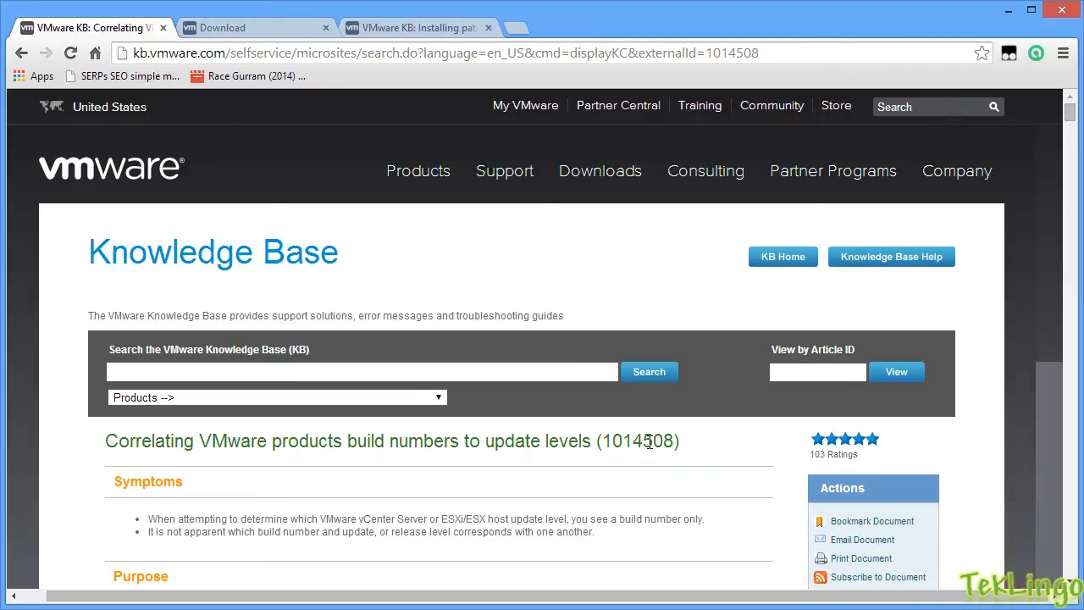
pyautogui.moveTo(105, 467)
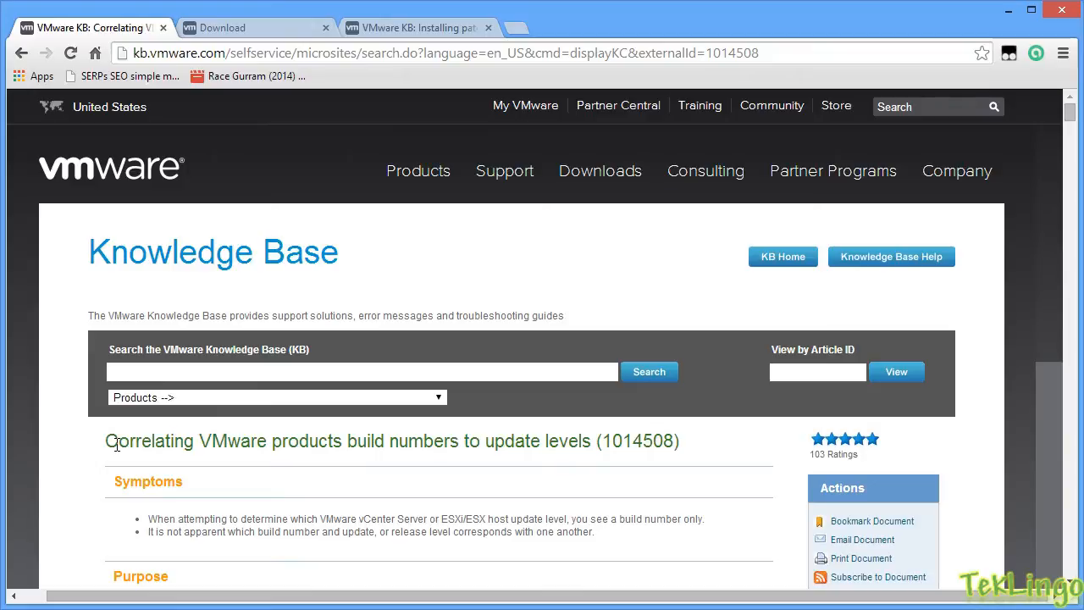
# - Scroll to the build table and mark the ESXi 5.5 Patch 2 row, build 1892794
pyautogui.scroll(-3)
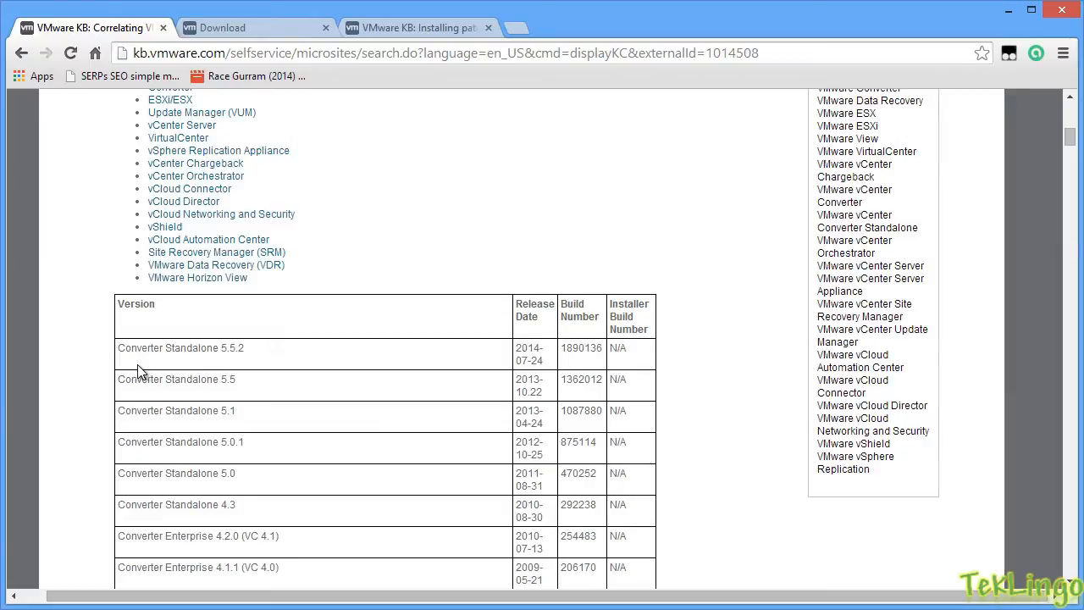
pyautogui.scroll(-3)
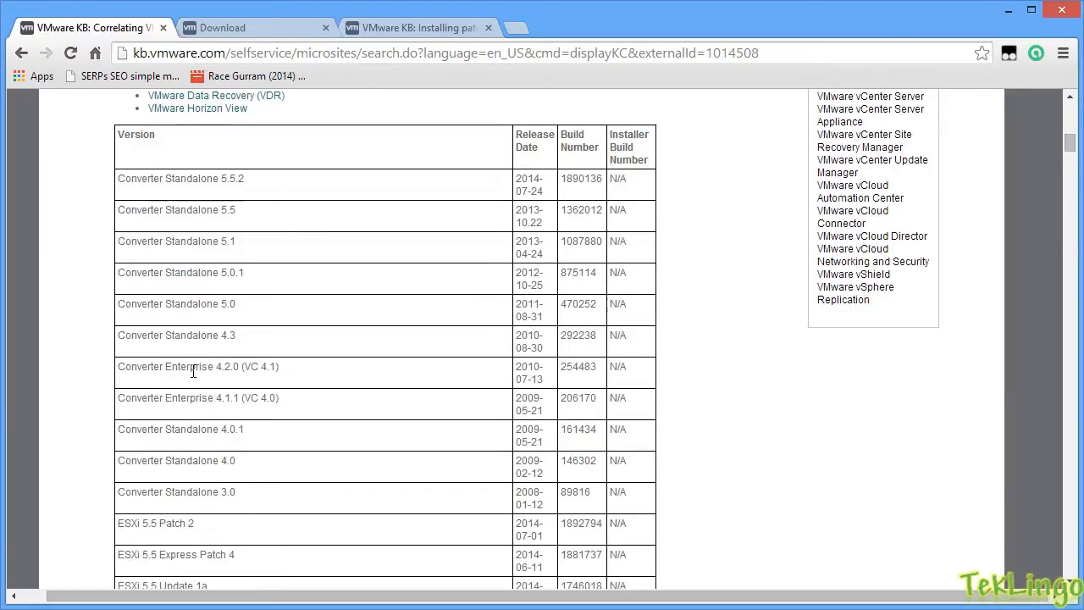
pyautogui.scroll(-3)
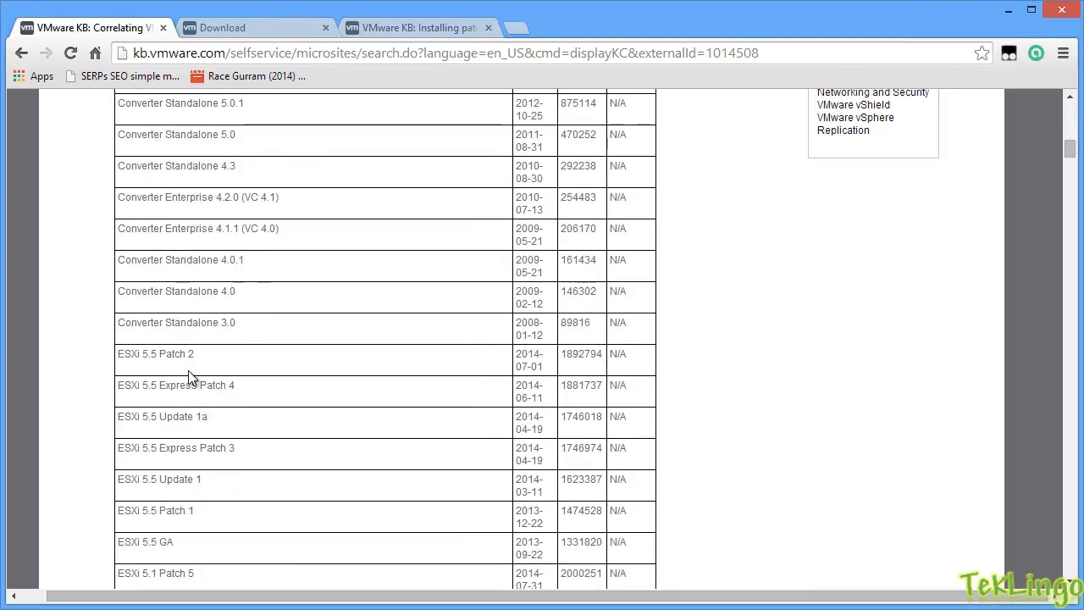
pyautogui.doubleClick(132, 354)
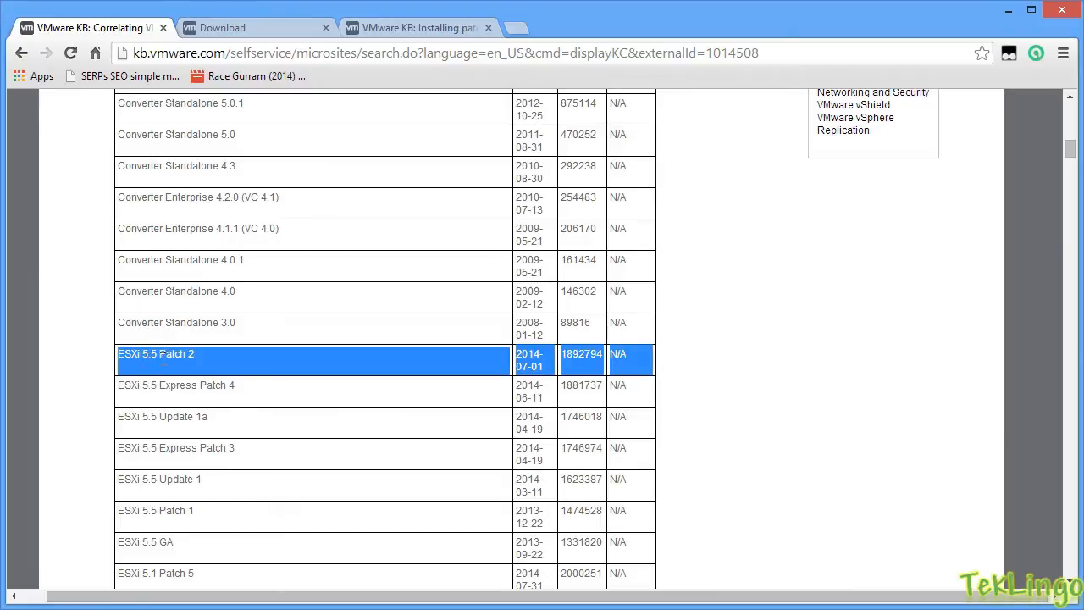
pyautogui.moveTo(288, 363)
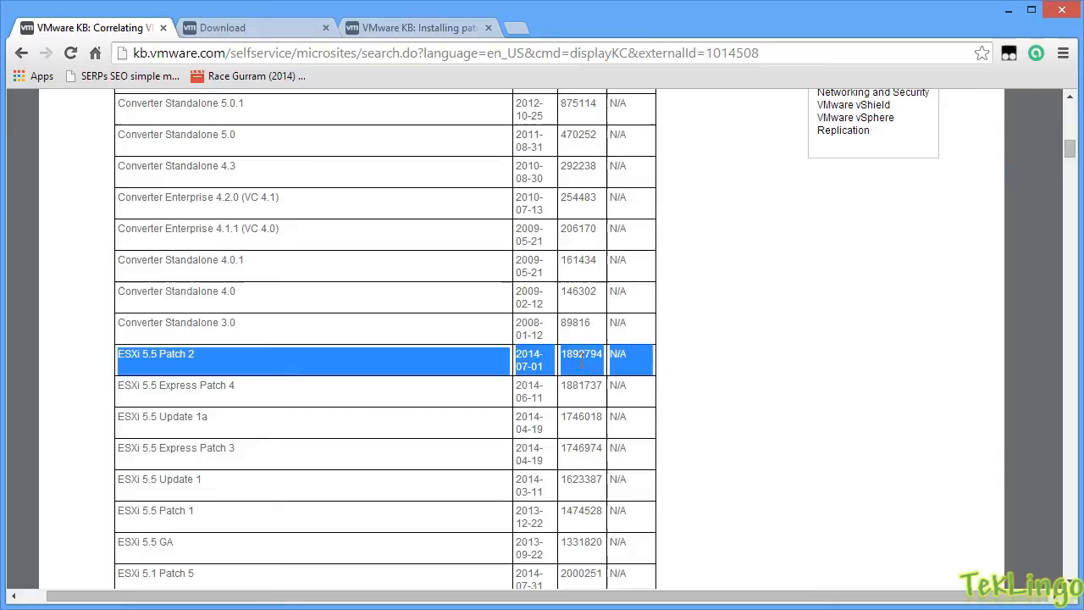
pyautogui.moveTo(583, 359)
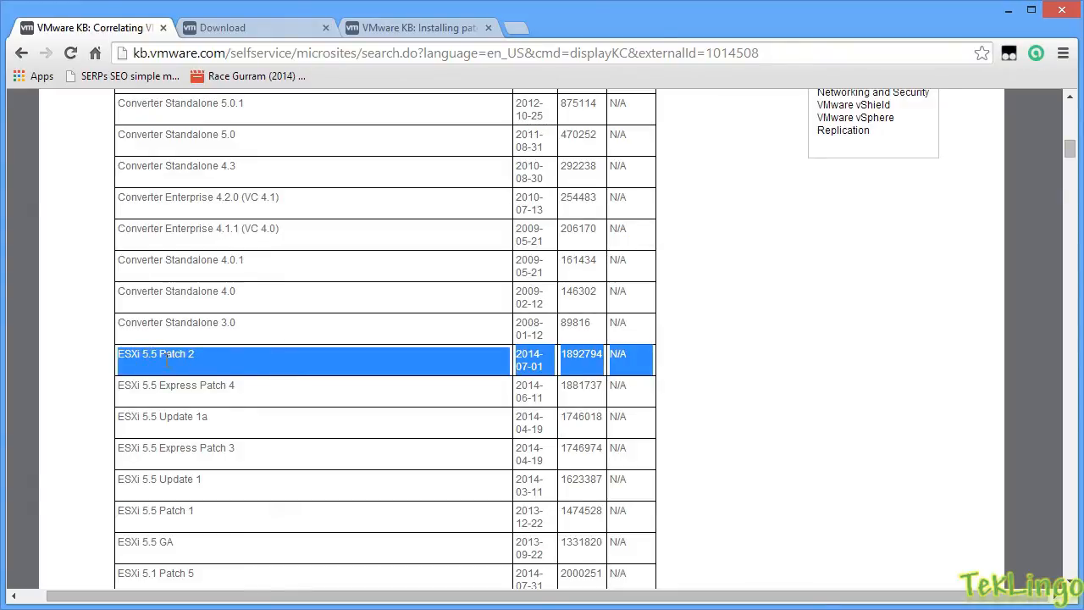
pyautogui.moveTo(195, 359)
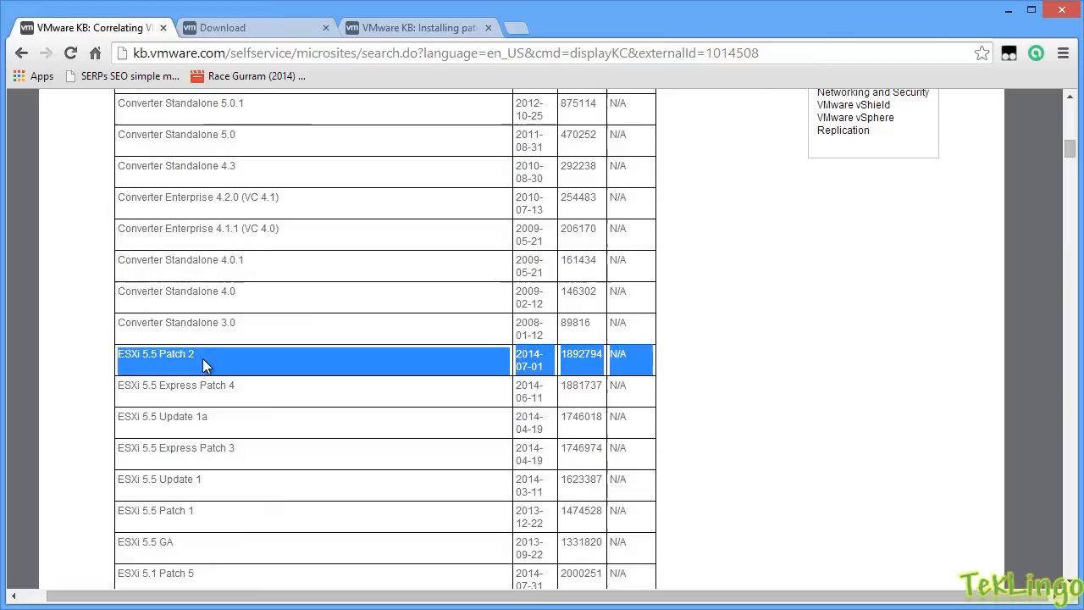
pyautogui.moveTo(550, 372)
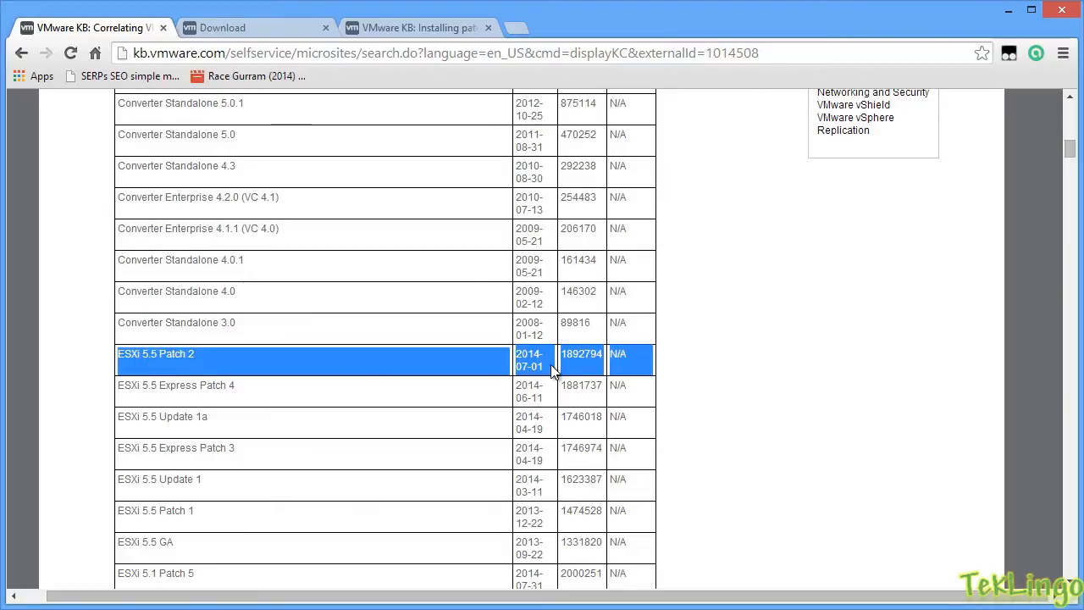
pyautogui.moveTo(308, 351)
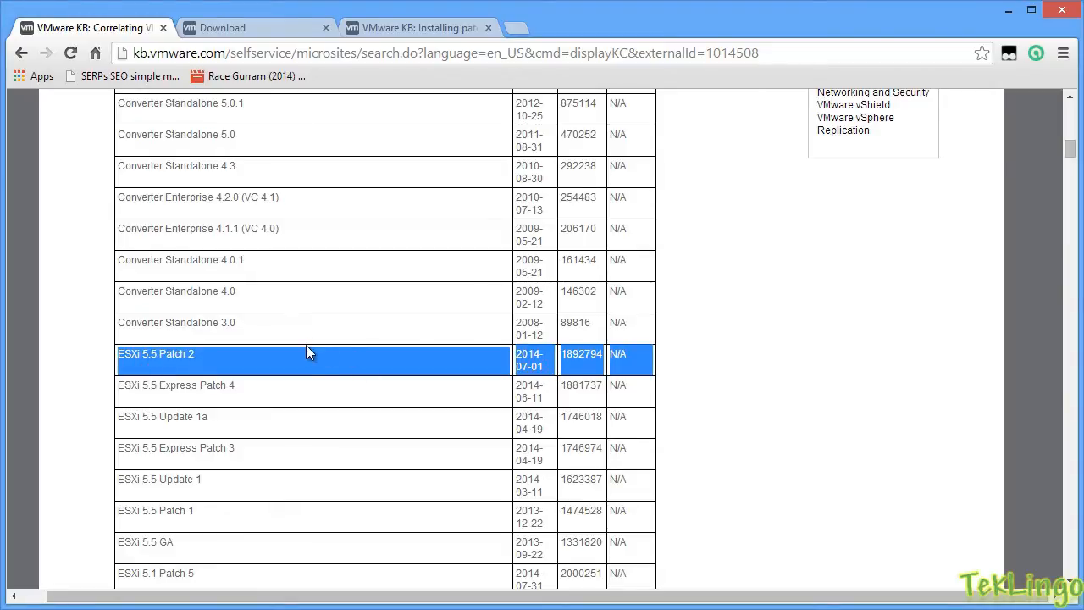
# - Switch to the Download Patches page and reveal the Search by Product section
pyautogui.click(220, 27)
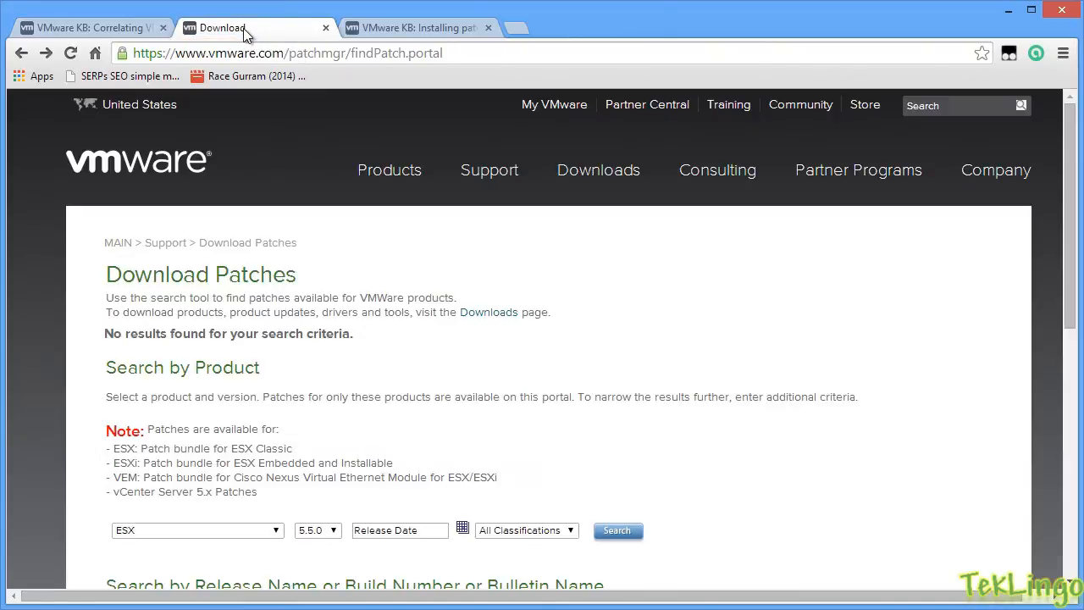
pyautogui.moveTo(176, 52)
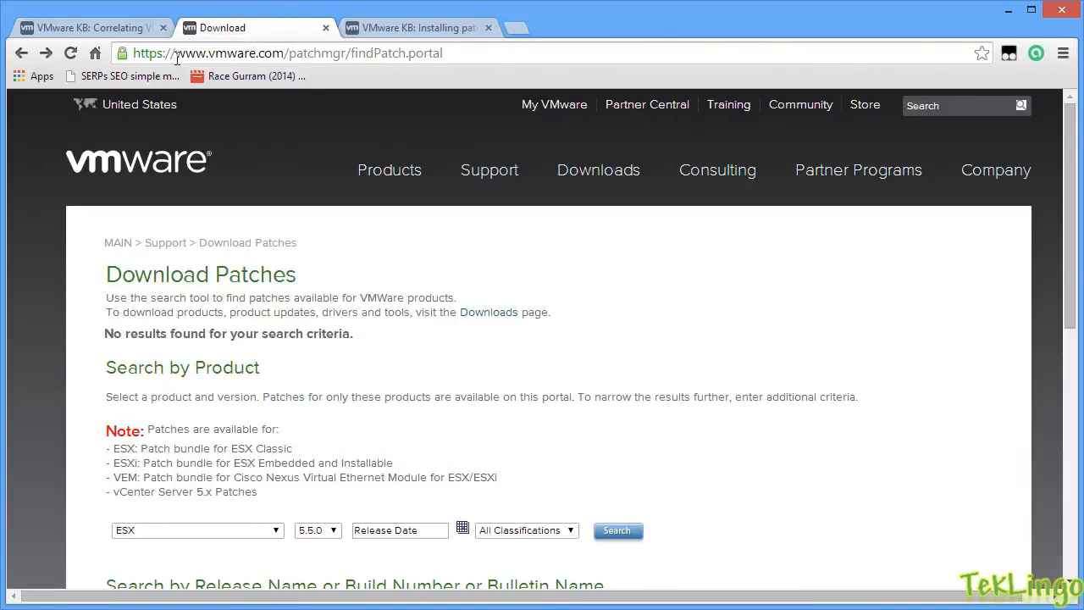
pyautogui.moveTo(301, 53)
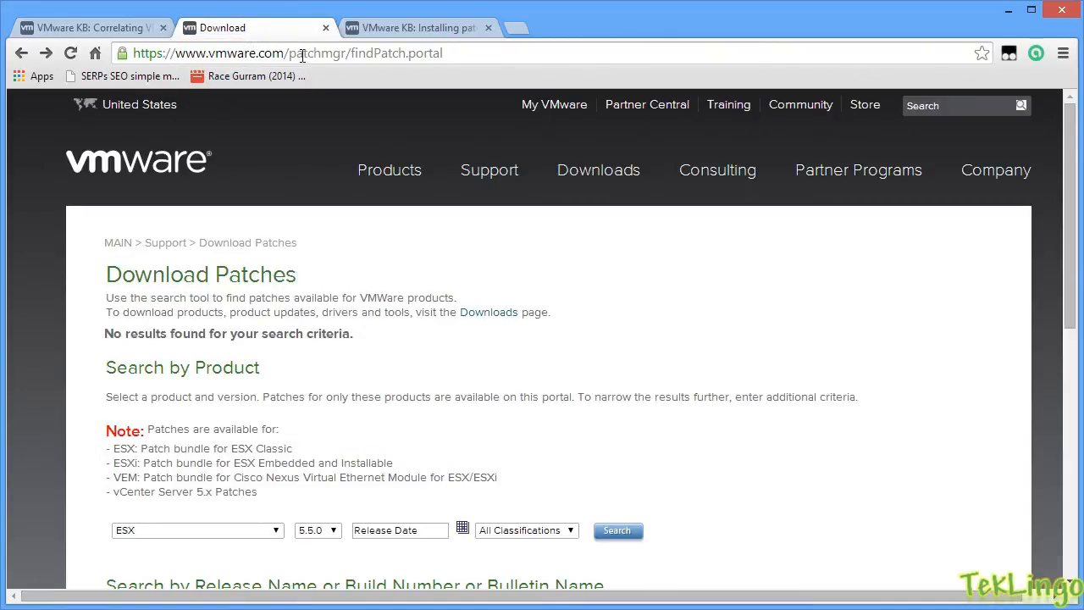
pyautogui.moveTo(337, 52)
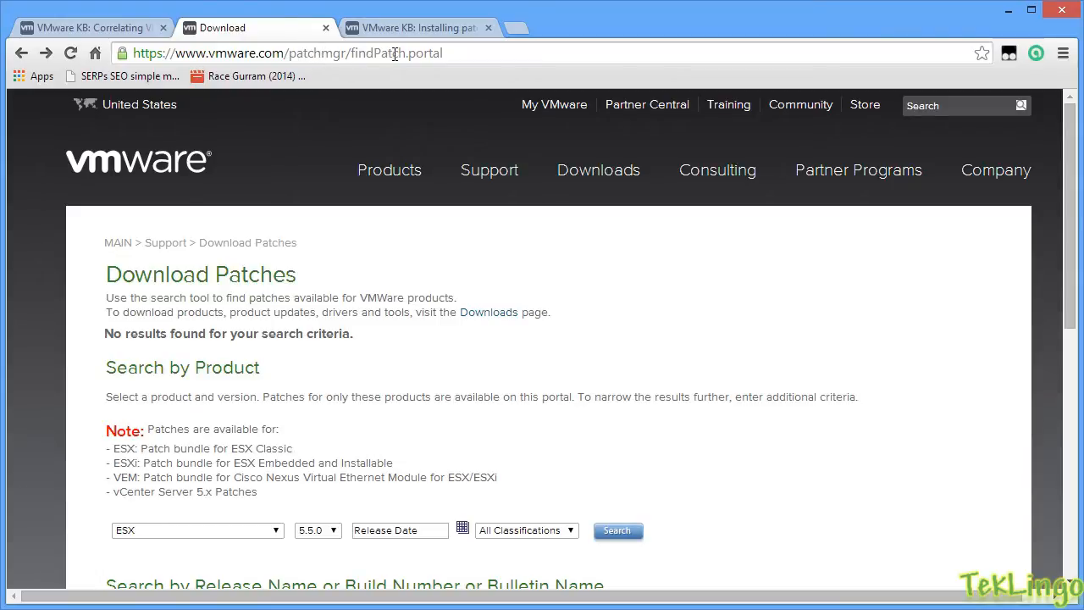
pyautogui.moveTo(505, 64)
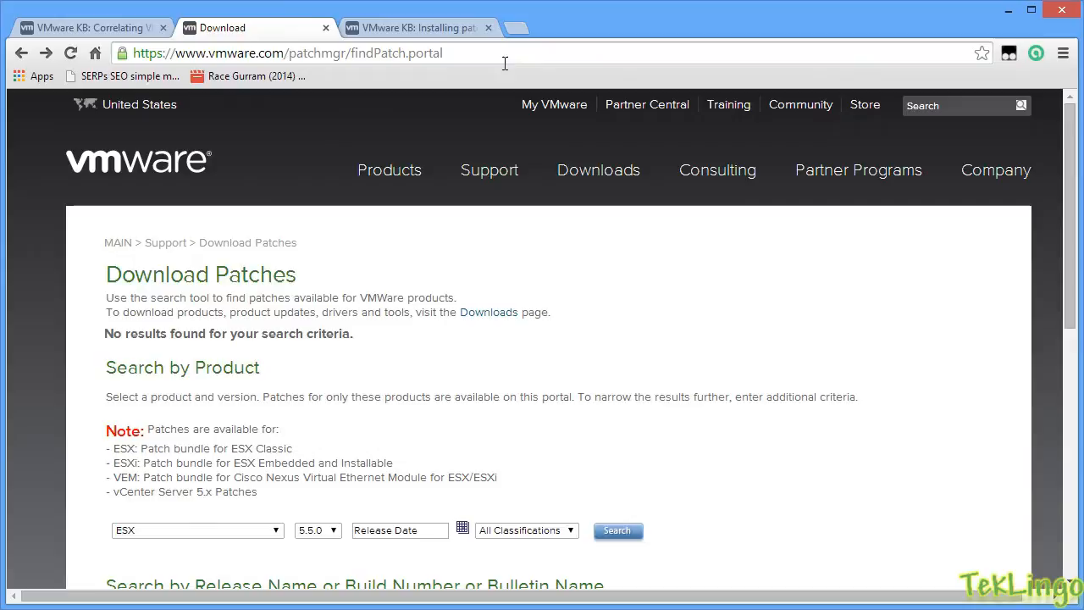
pyautogui.scroll(-3)
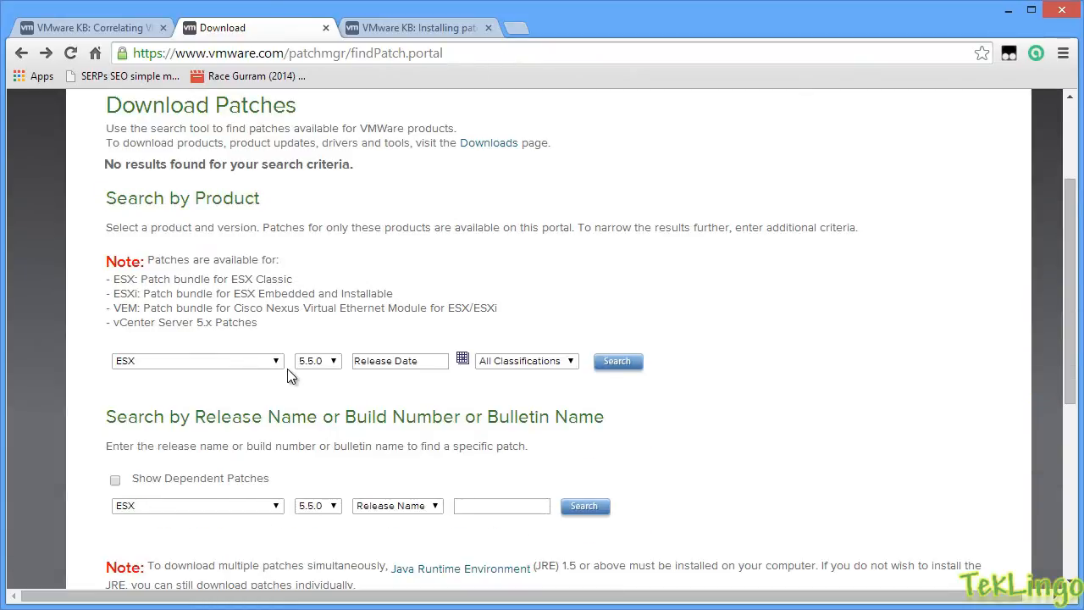
pyautogui.moveTo(470, 210)
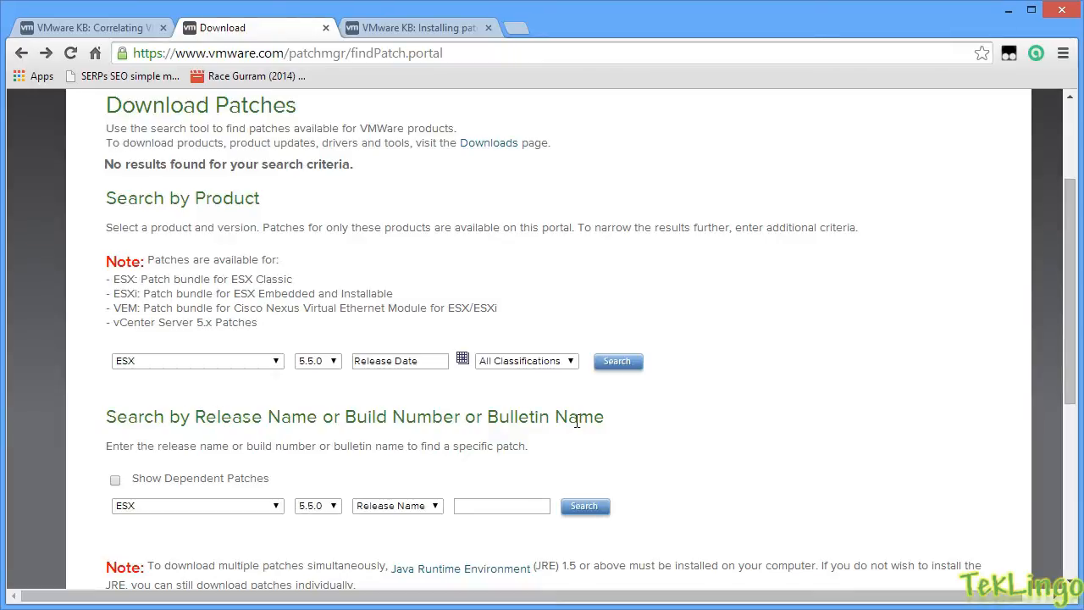
pyautogui.moveTo(604, 410)
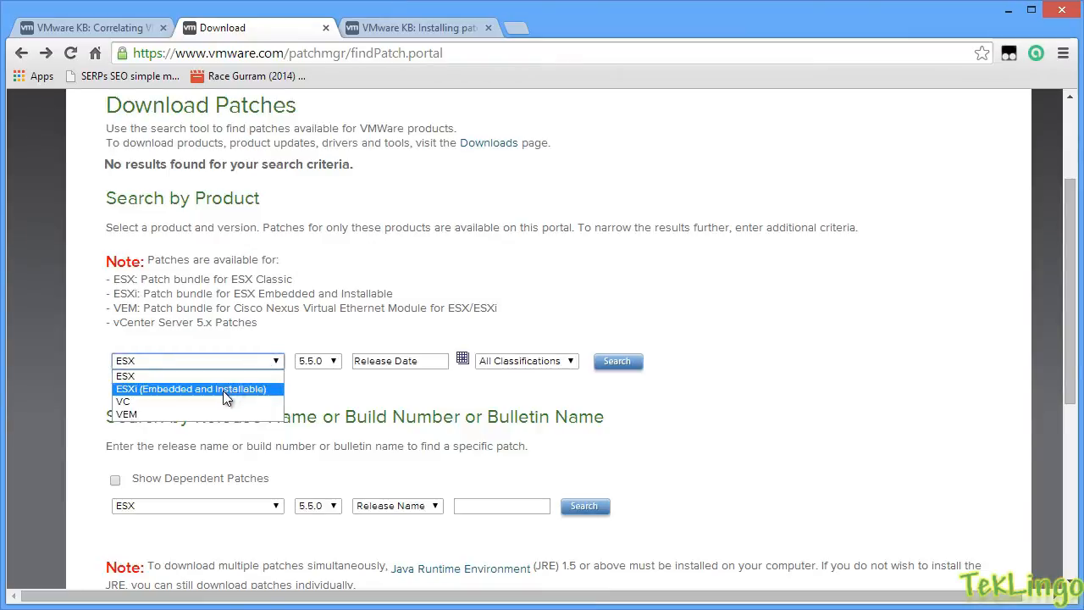
# - Search ESXi (Embedded and Installable) 5.5.0 patches, all categories and severities
pyautogui.click(200, 387)
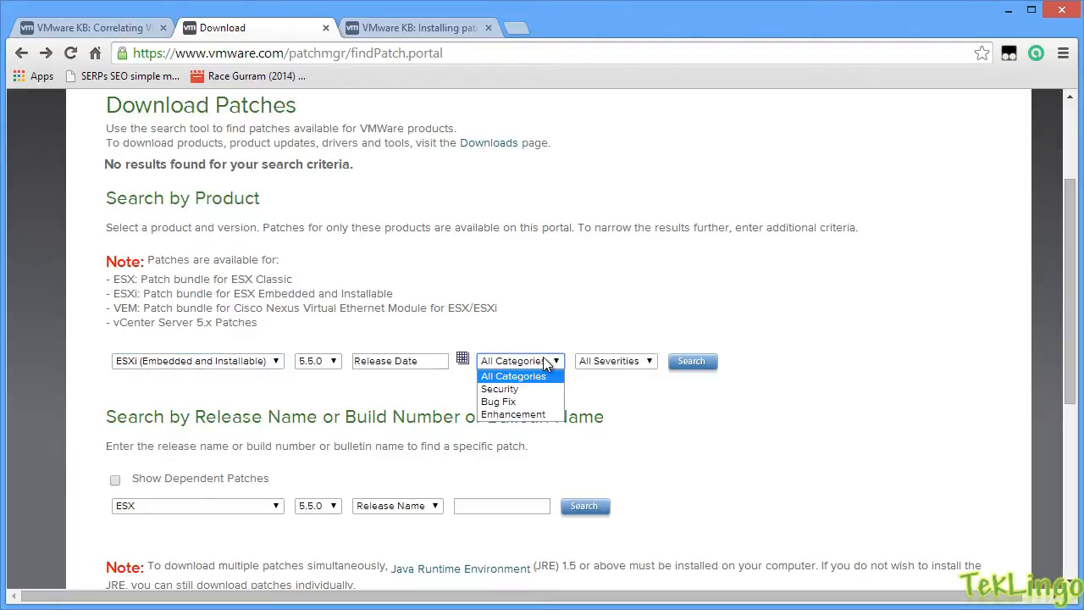
pyautogui.click(522, 376)
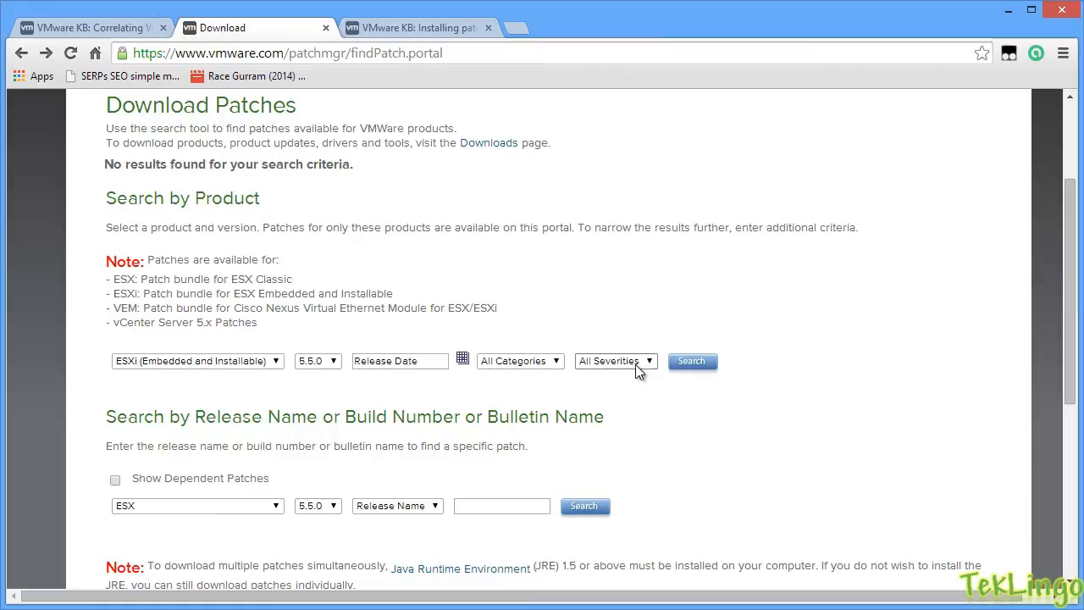
pyautogui.moveTo(653, 368)
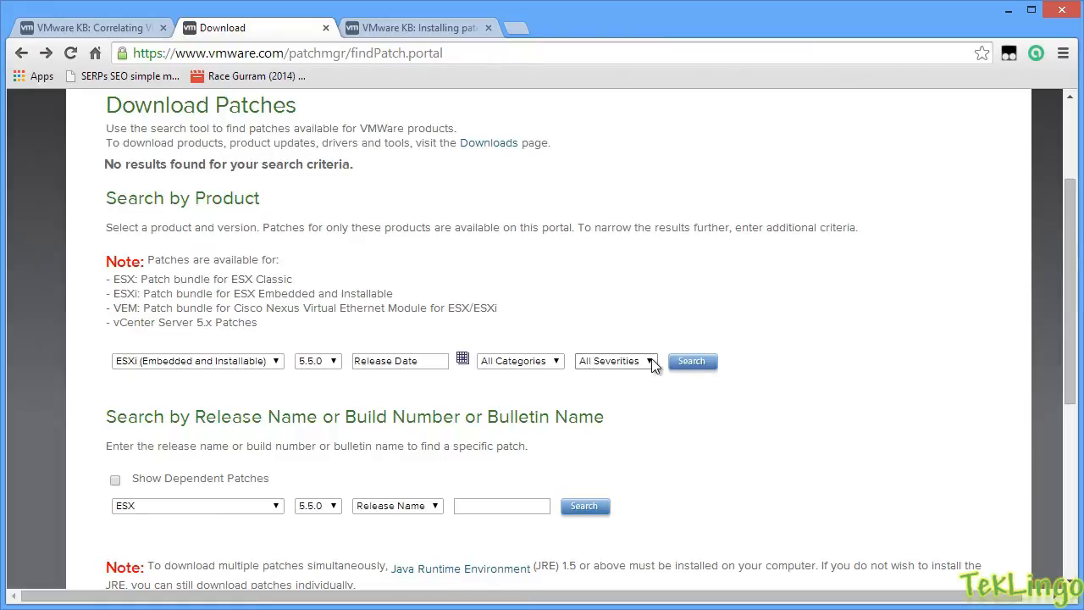
pyautogui.click(691, 361)
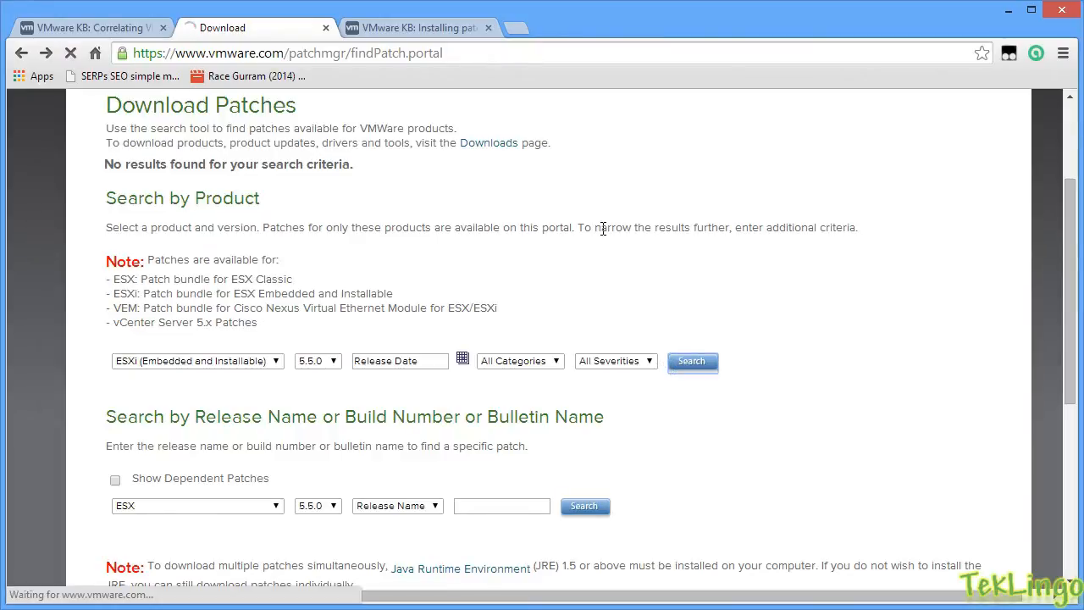
pyautogui.click(692, 363)
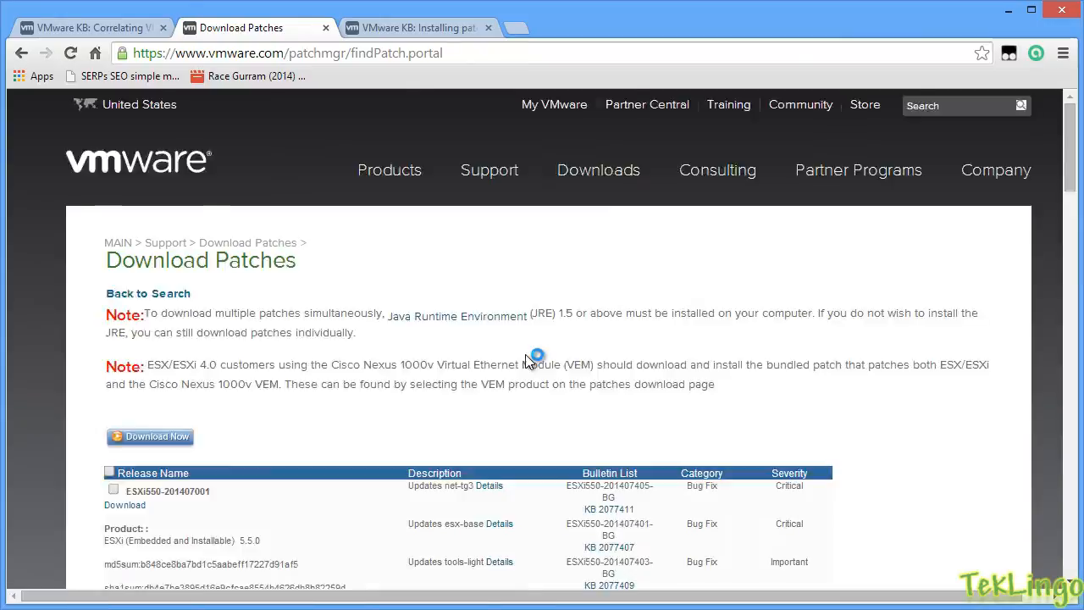
pyautogui.scroll(-3)
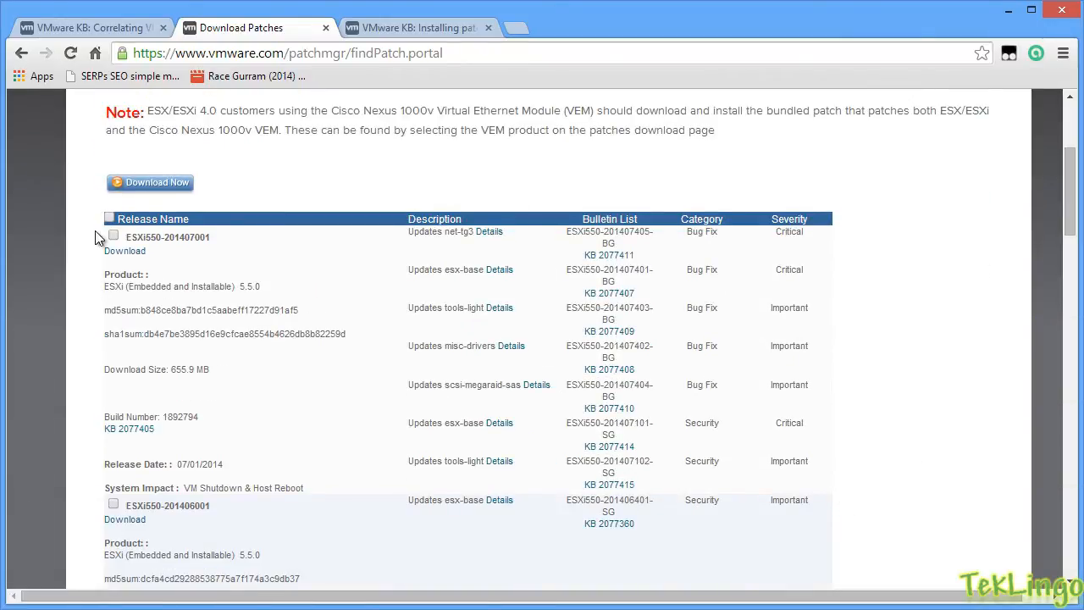
pyautogui.moveTo(132, 237)
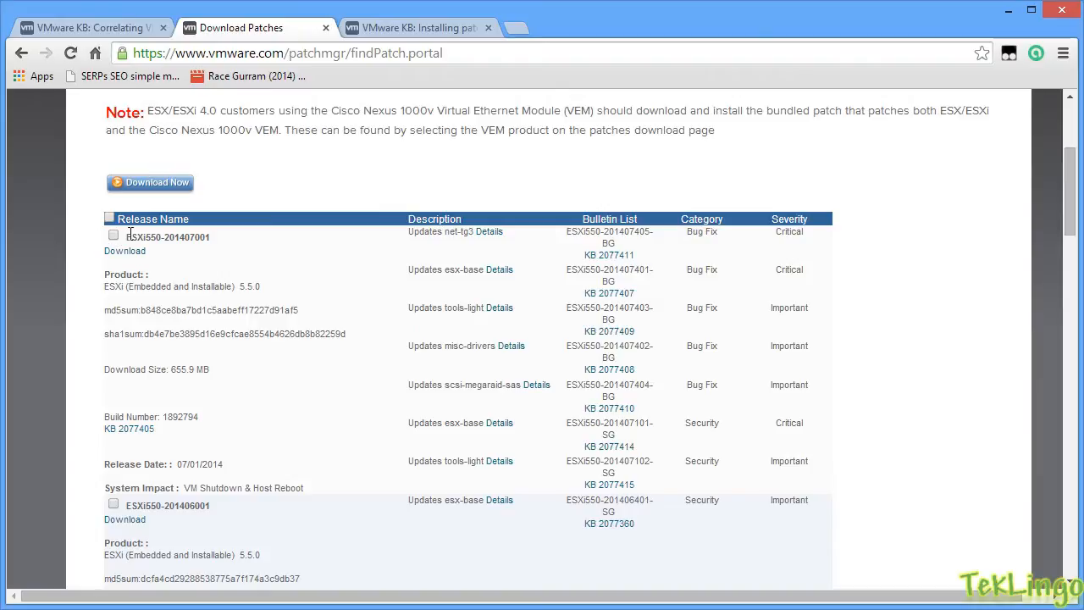
pyautogui.moveTo(127, 241)
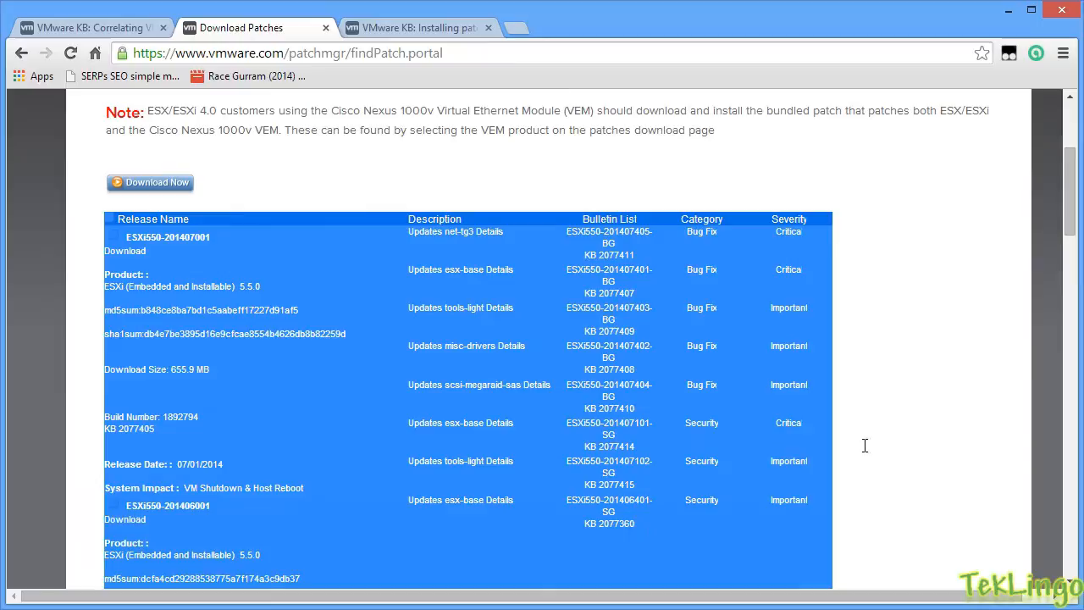
pyautogui.scroll(-3)
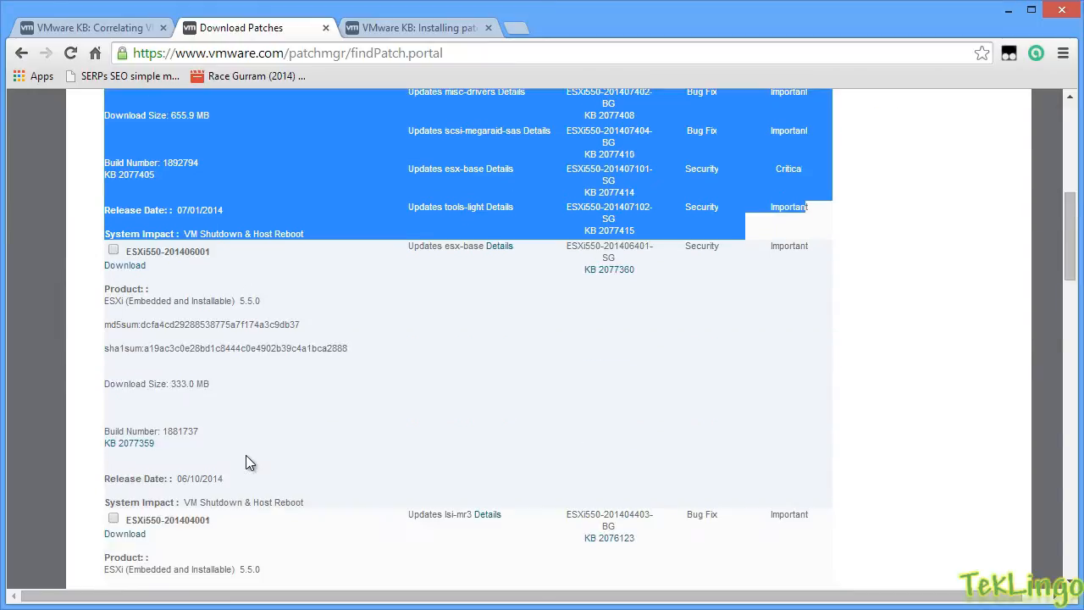
pyautogui.moveTo(281, 339)
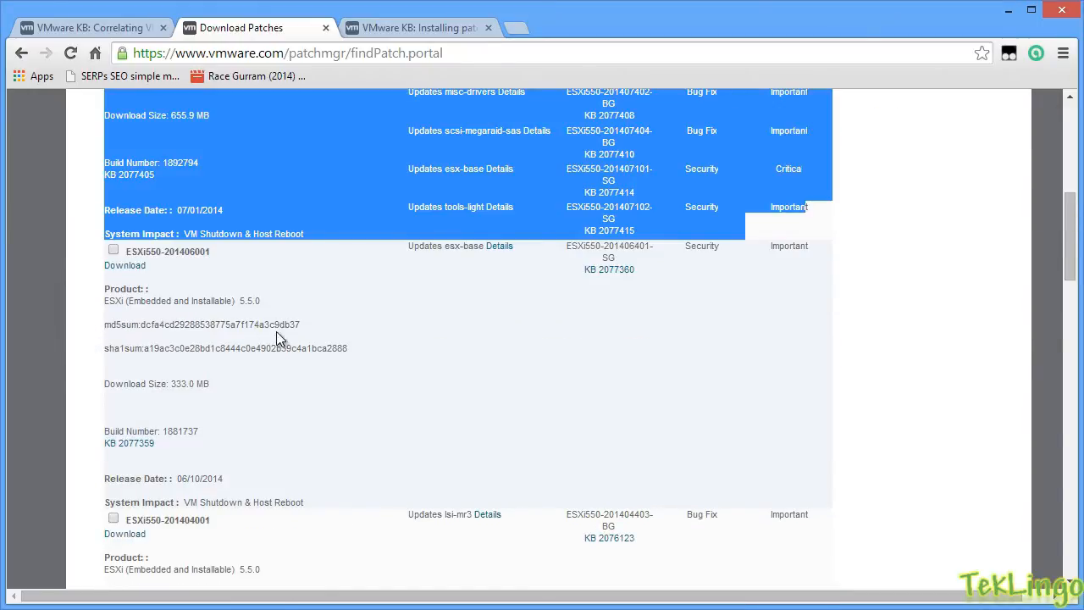
pyautogui.scroll(-3)
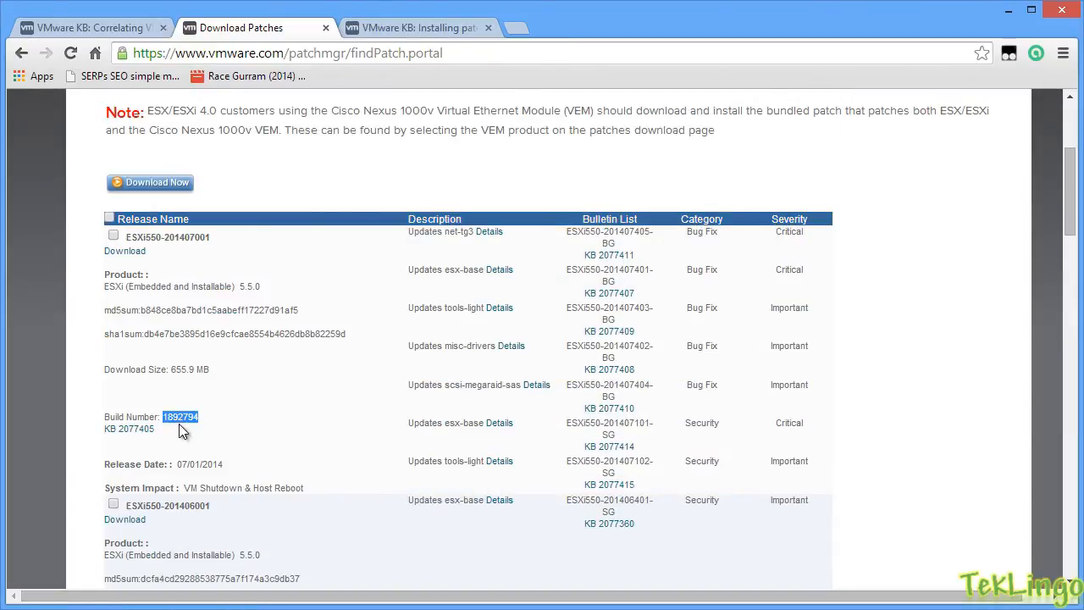
pyautogui.moveTo(156, 117)
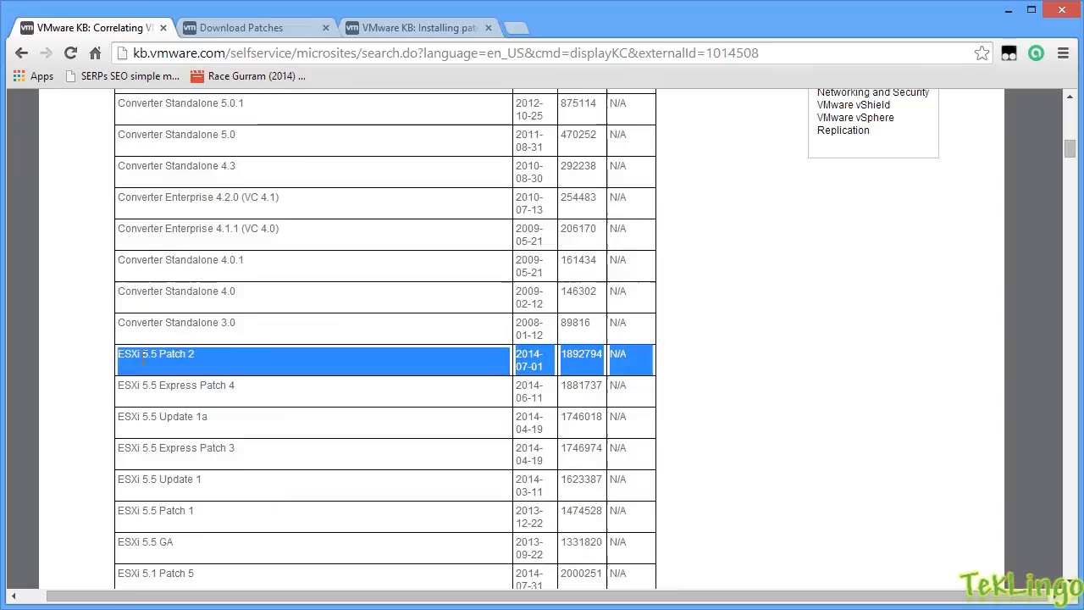
pyautogui.moveTo(258, 366)
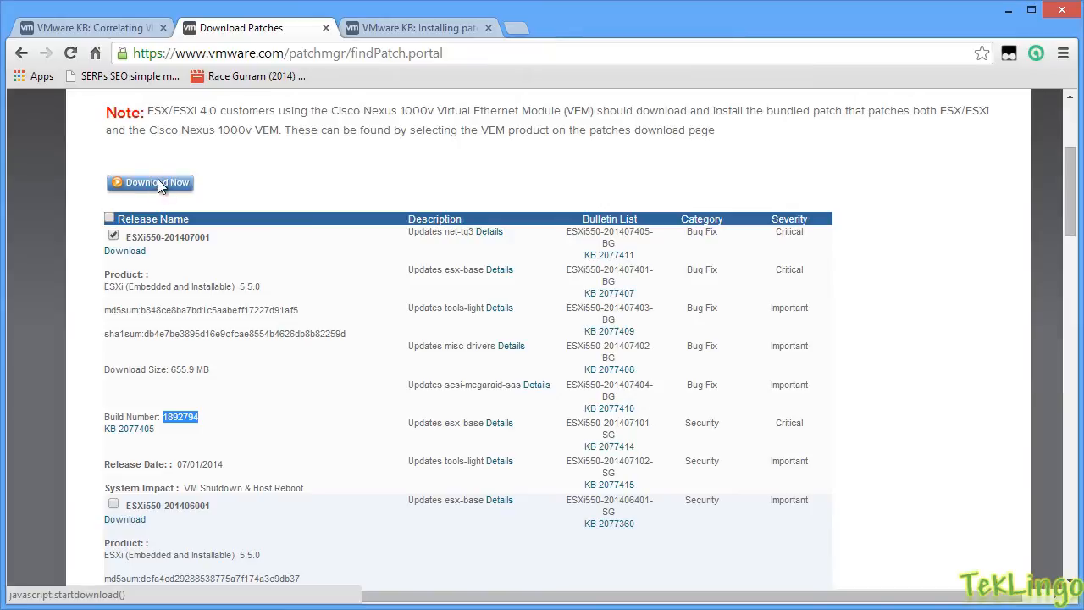
# - Start the download and locate the existing ESXi550-201407001.zip on the Desktop
pyautogui.click(149, 183)
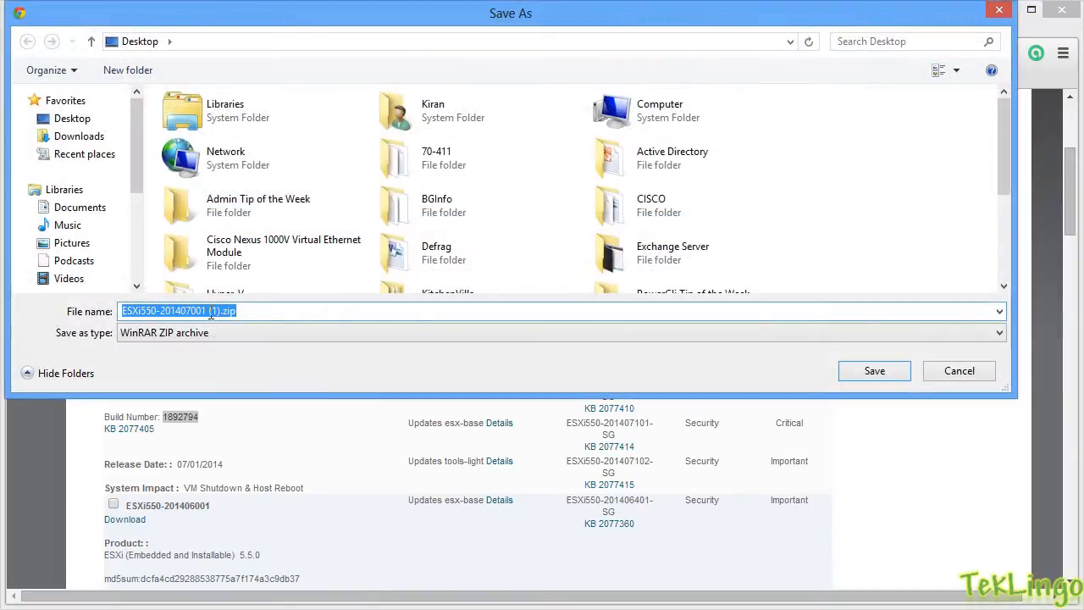
pyautogui.scroll(-3)
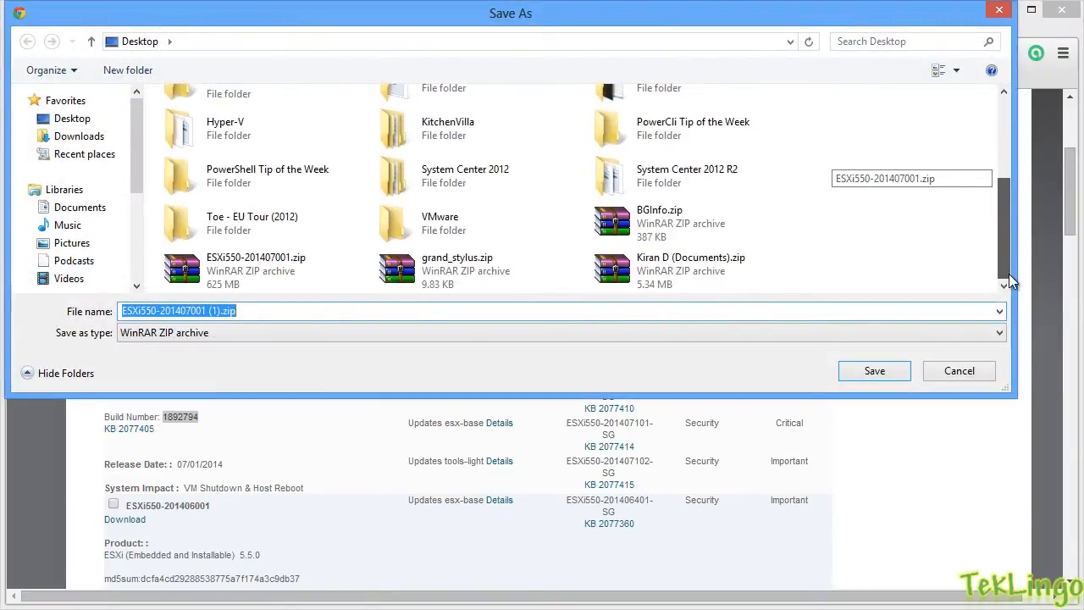
pyautogui.click(255, 271)
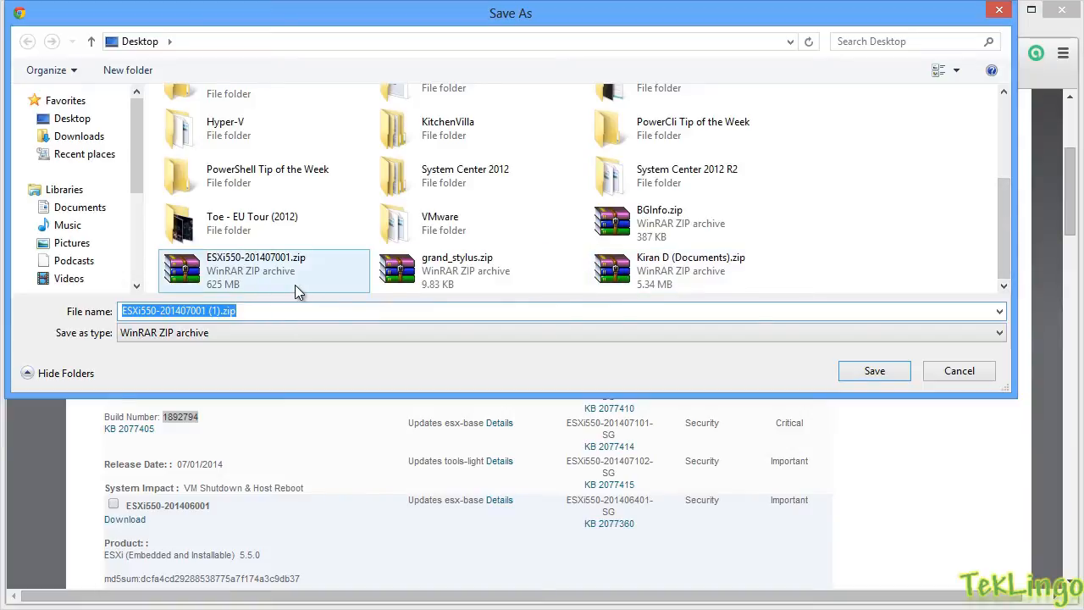
pyautogui.moveTo(933, 373)
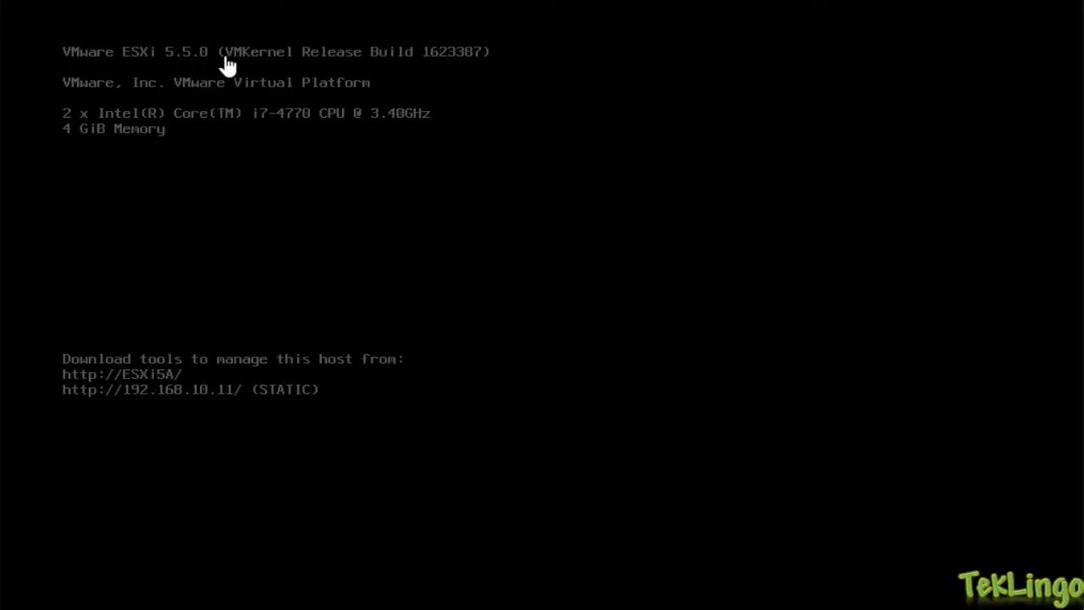
pyautogui.moveTo(196, 74)
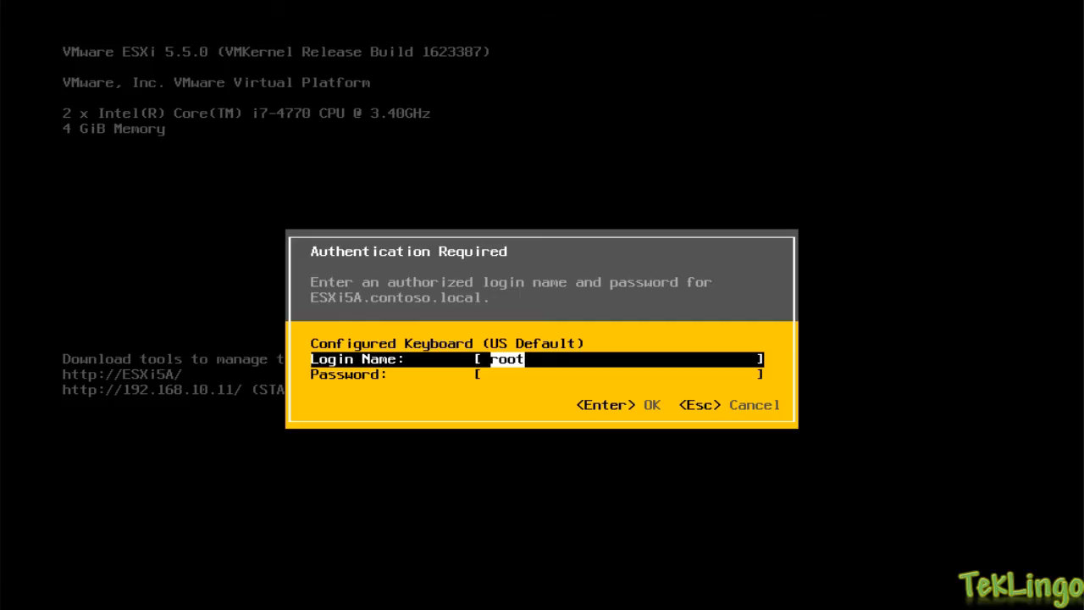
# - Log in to the DCUI as root and enable SSH under Troubleshooting Options
pyautogui.write('**')
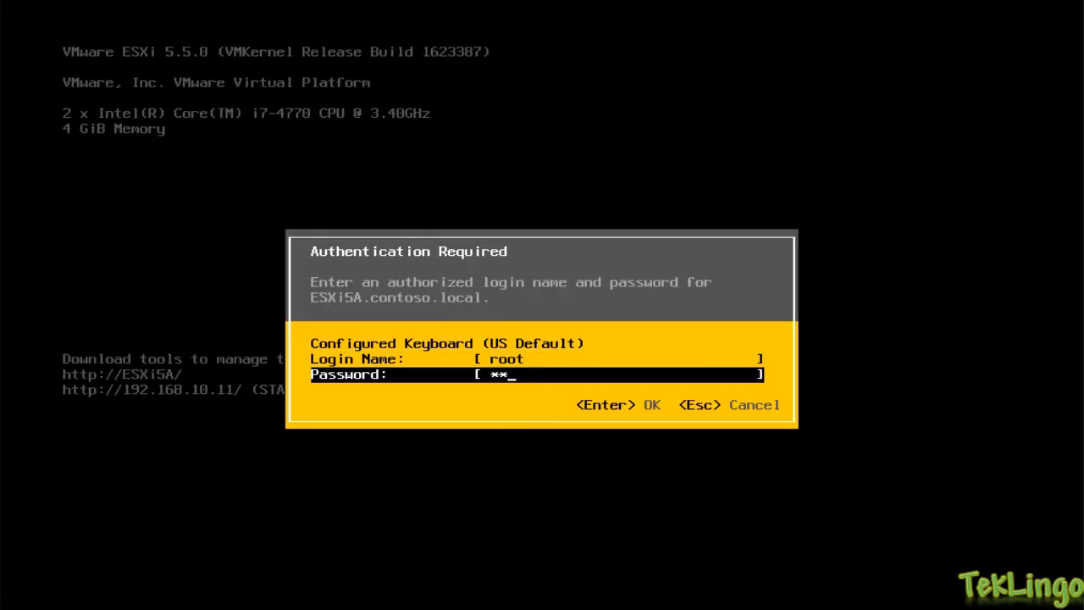
pyautogui.press('Enter')
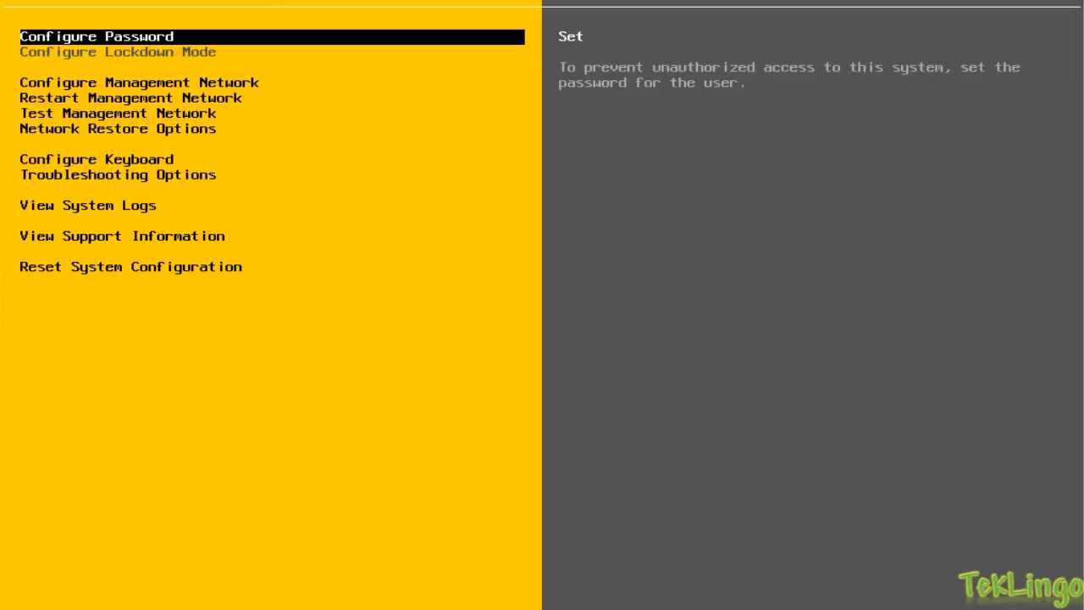
pyautogui.press('Down')
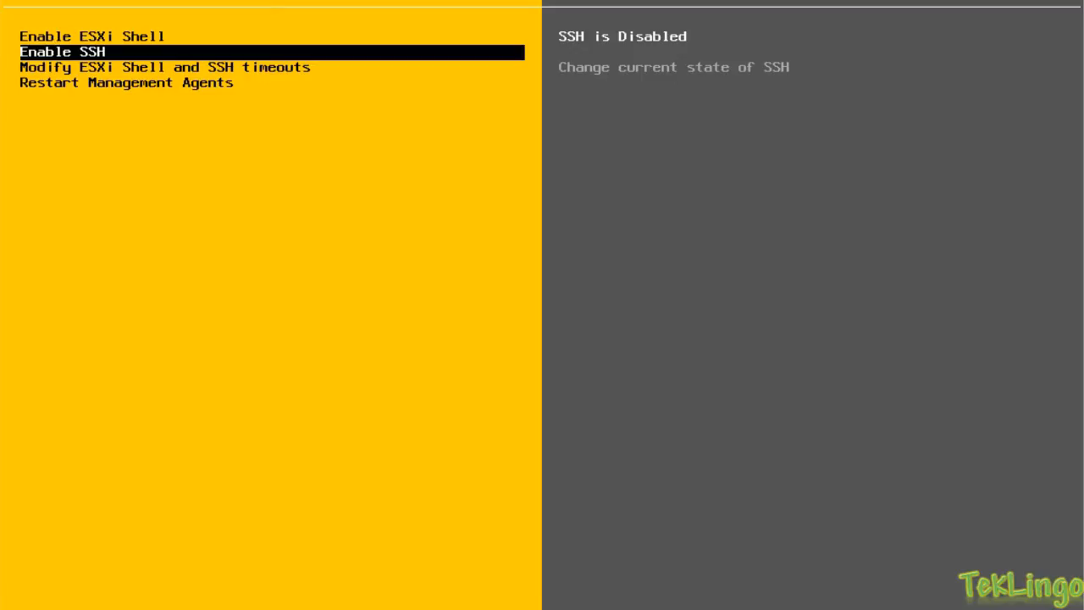
pyautogui.press('Enter')
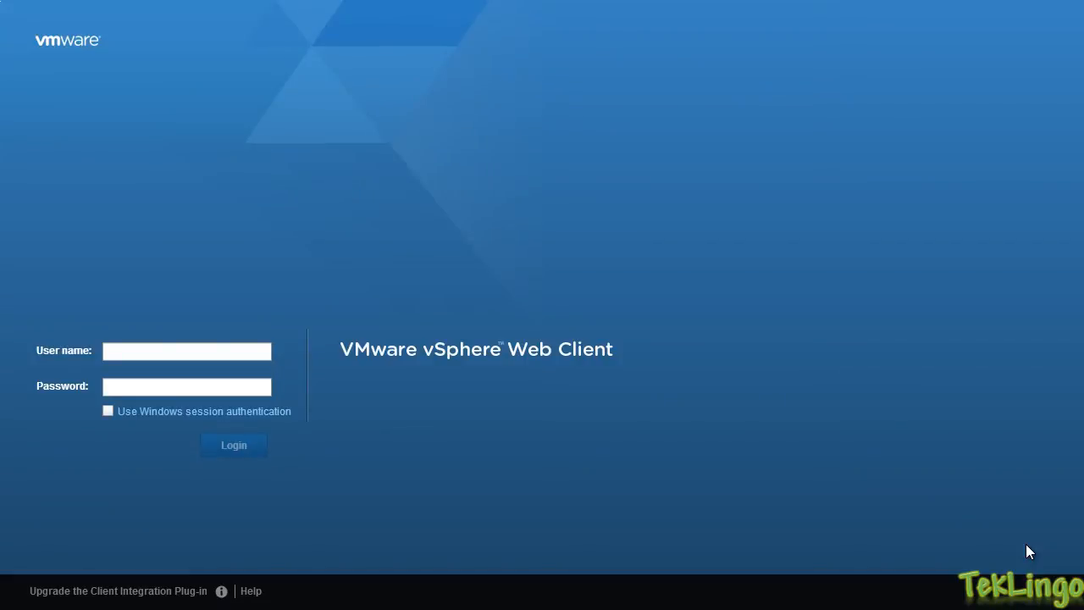
# - Sign in to vSphere Web Client as the Contoso Administrator account
pyautogui.write('Contso')
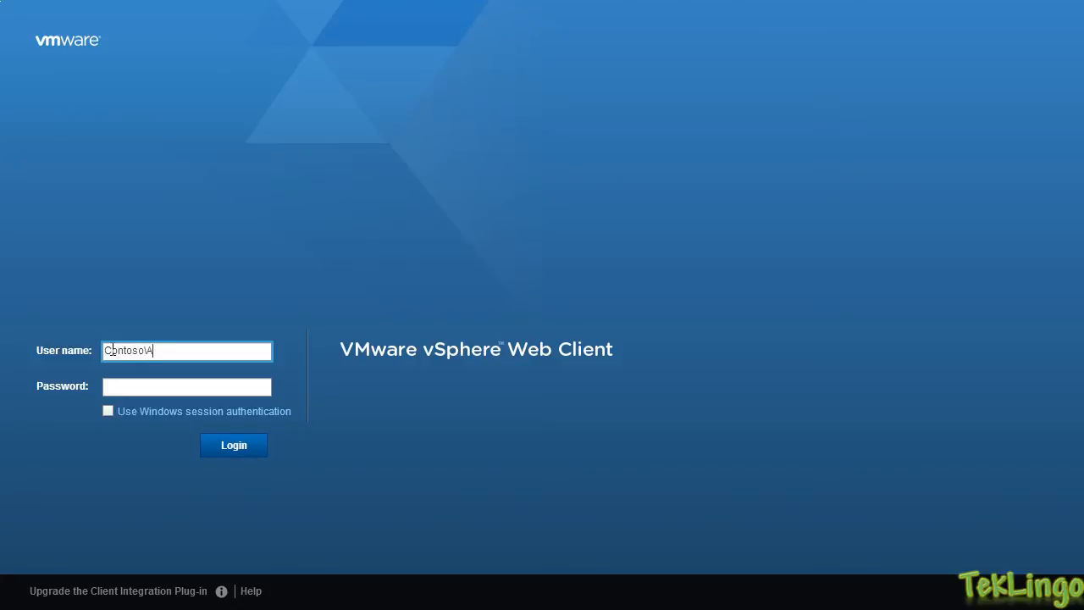
pyautogui.write('dministrator')
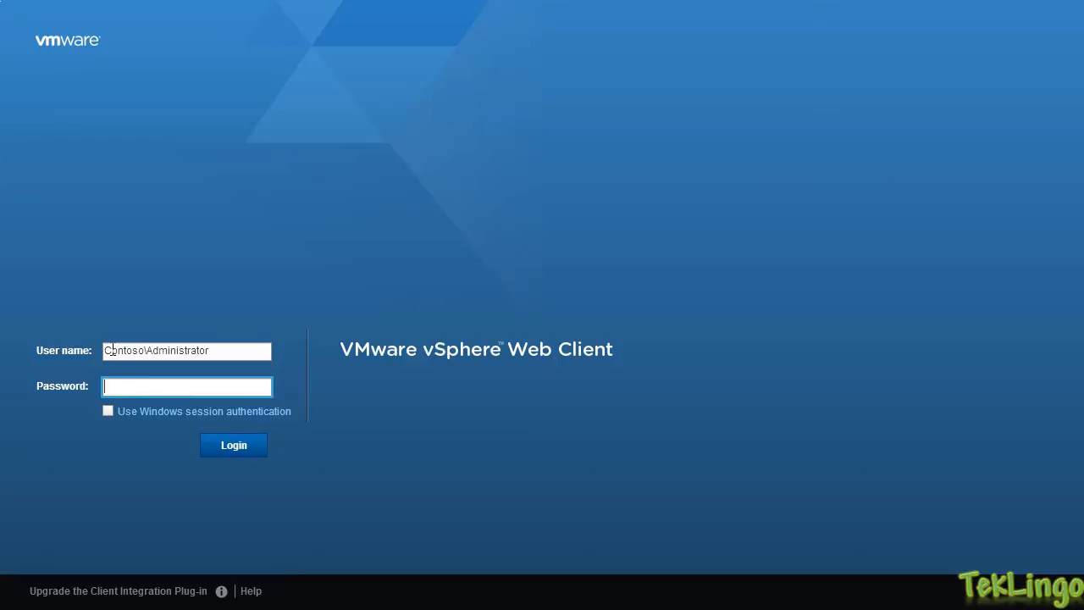
pyautogui.write('**')
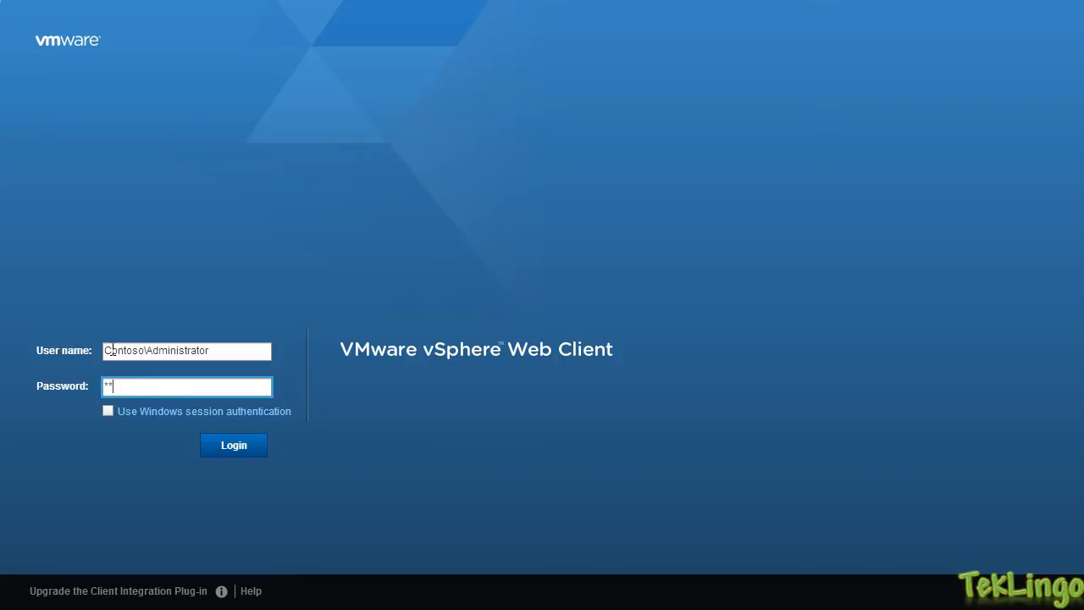
pyautogui.click(234, 444)
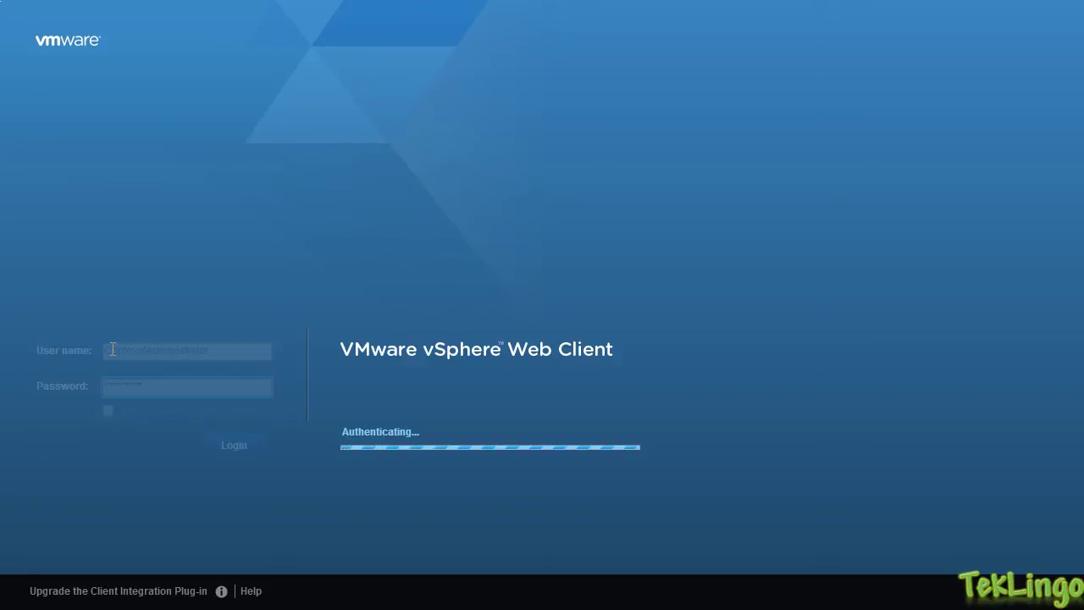
# - Navigate the Hosts and Clusters inventory and select host esxi5a.contoso.local
pyautogui.click(233, 443)
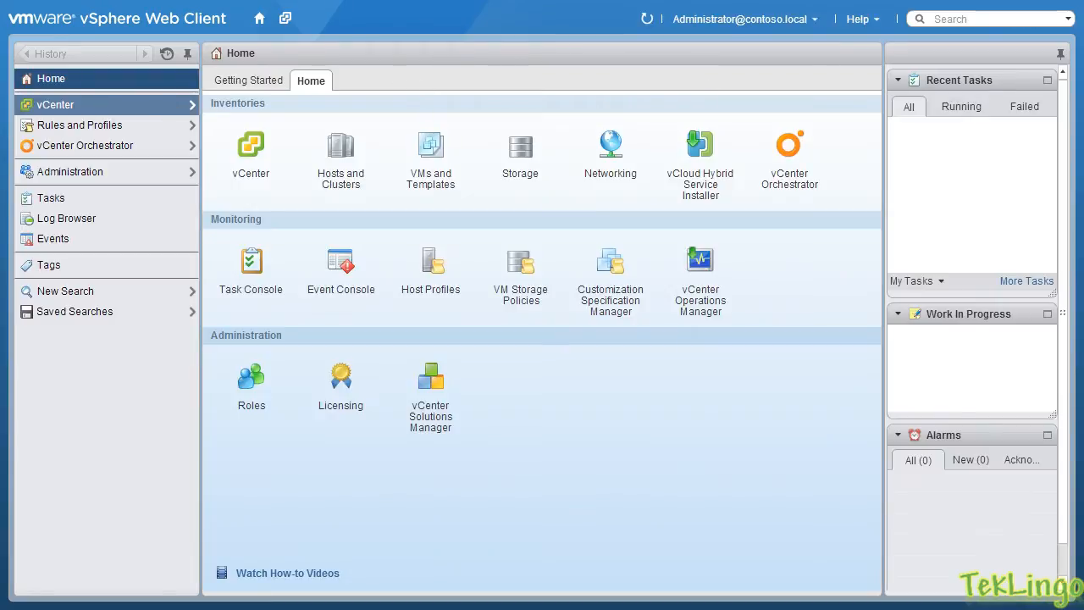
pyautogui.click(250, 144)
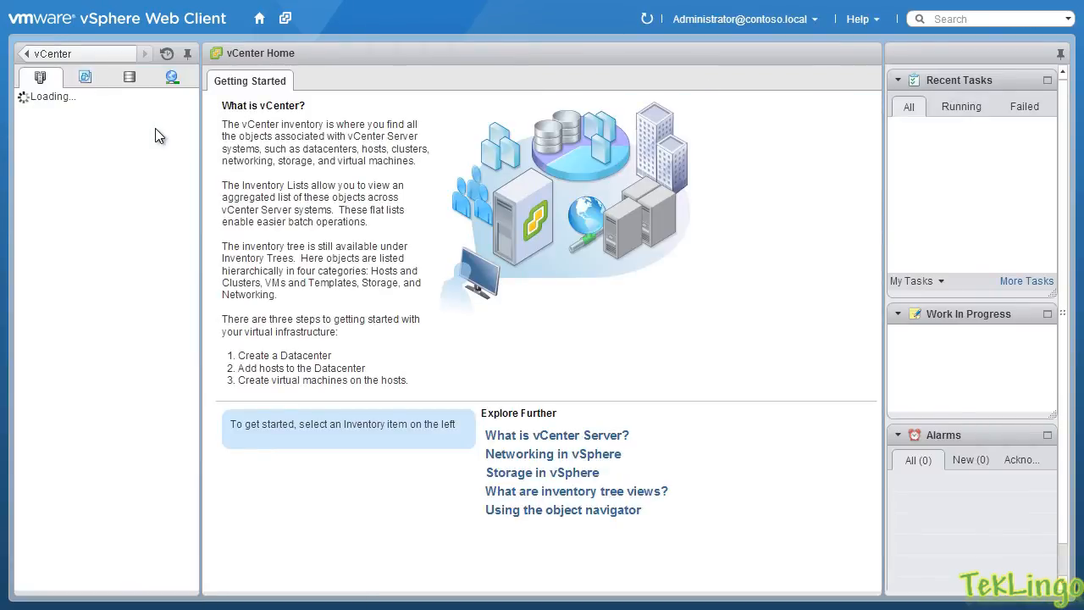
pyautogui.click(132, 146)
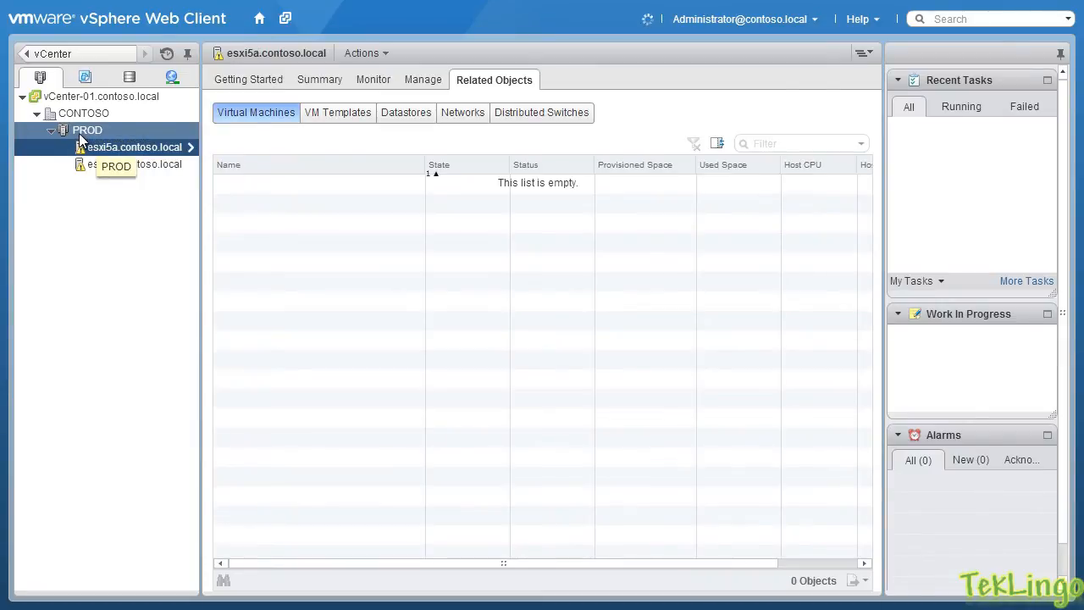
pyautogui.click(134, 146)
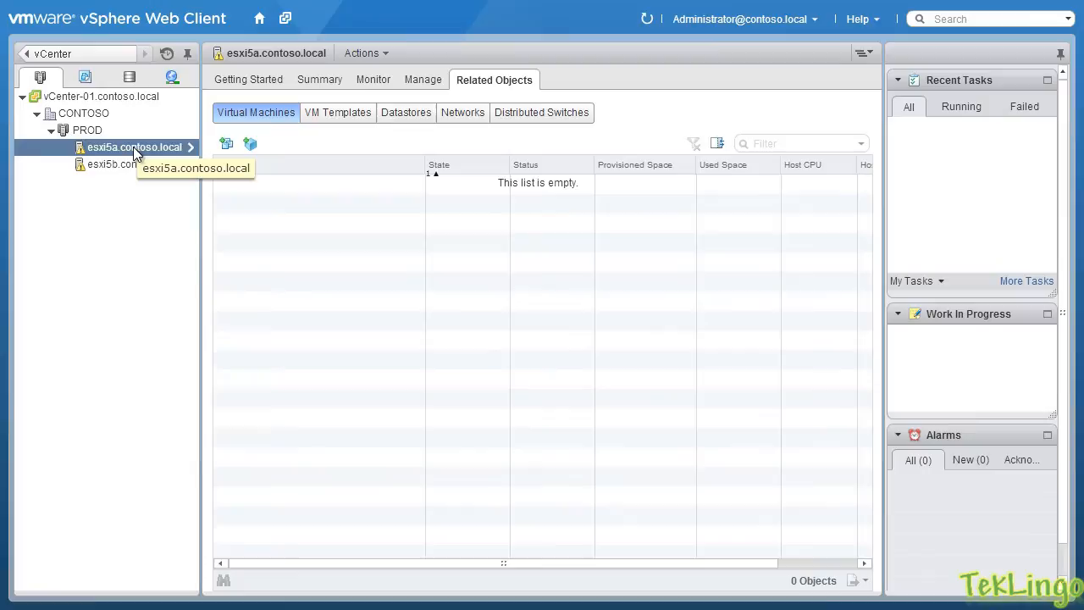
pyautogui.moveTo(121, 161)
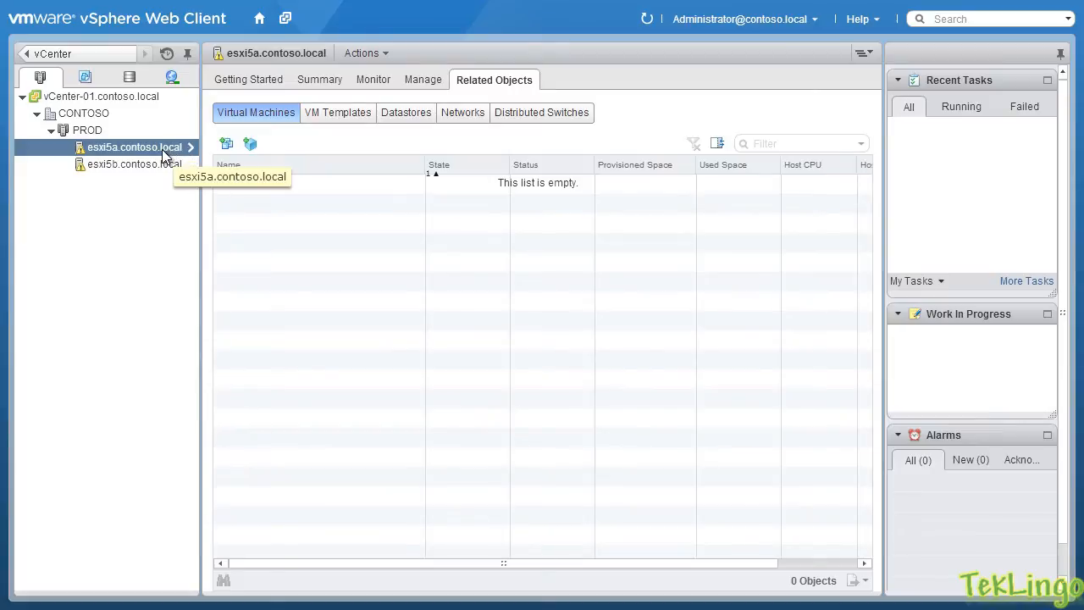
pyautogui.click(134, 164)
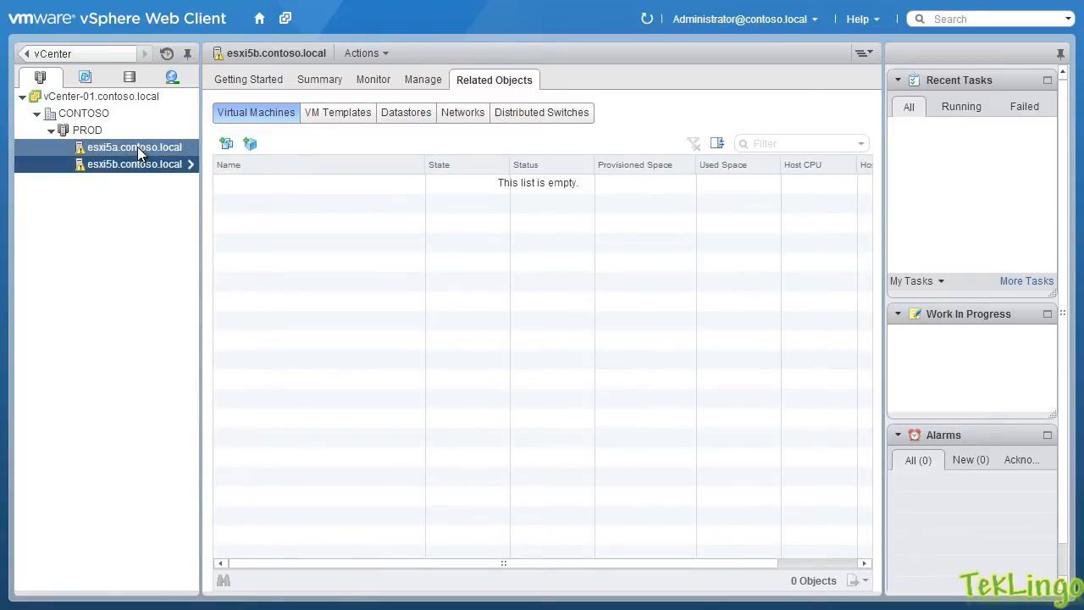
pyautogui.click(134, 146)
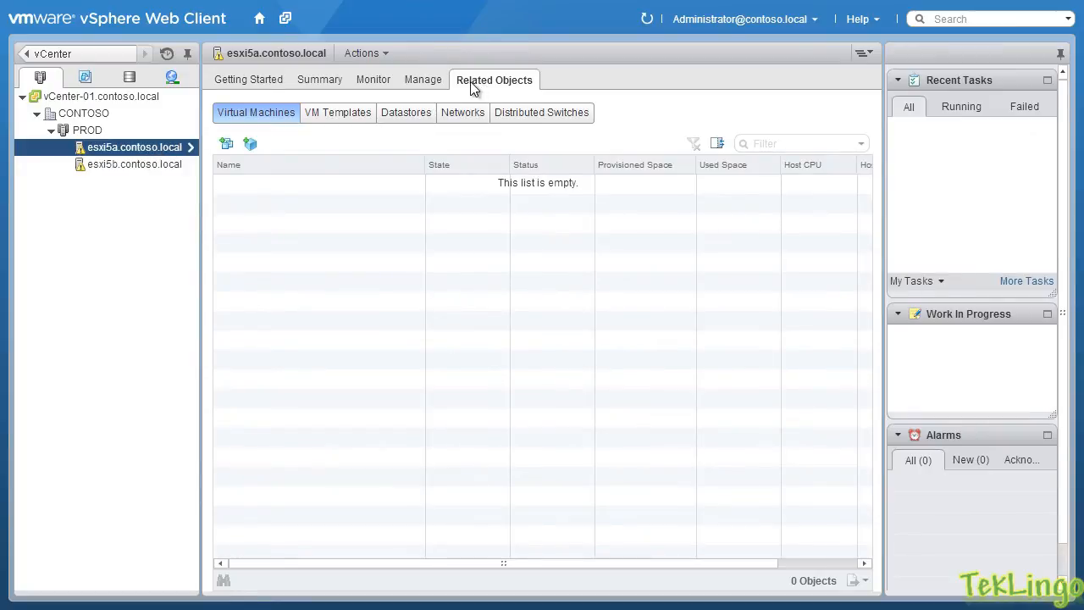
# - Show the Related Objects datastores list for esxi5a, revealing Local Datastore - ESXi5A
pyautogui.click(407, 112)
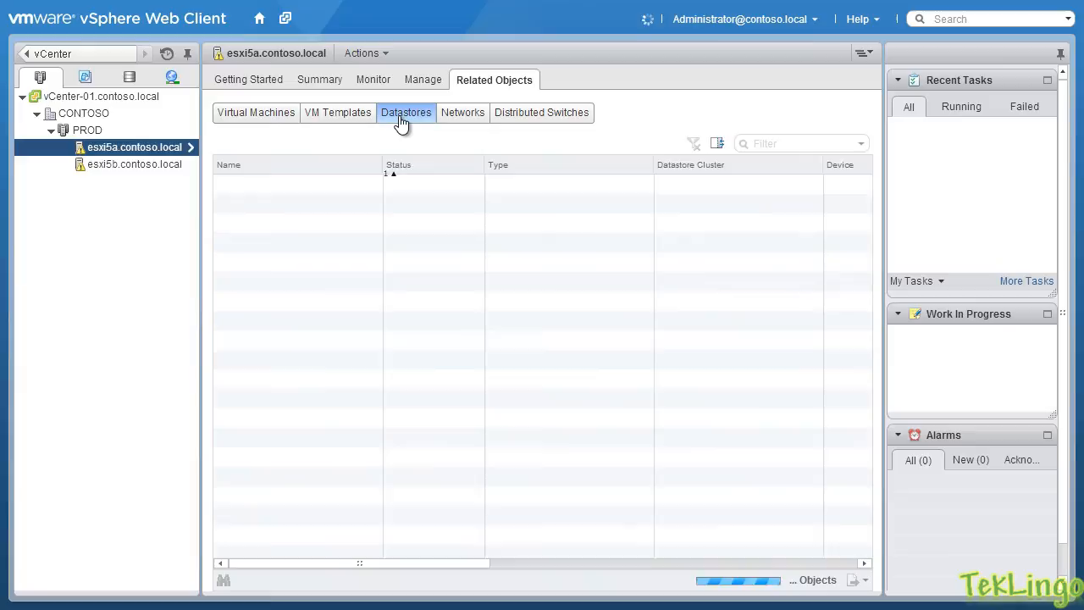
pyautogui.click(406, 112)
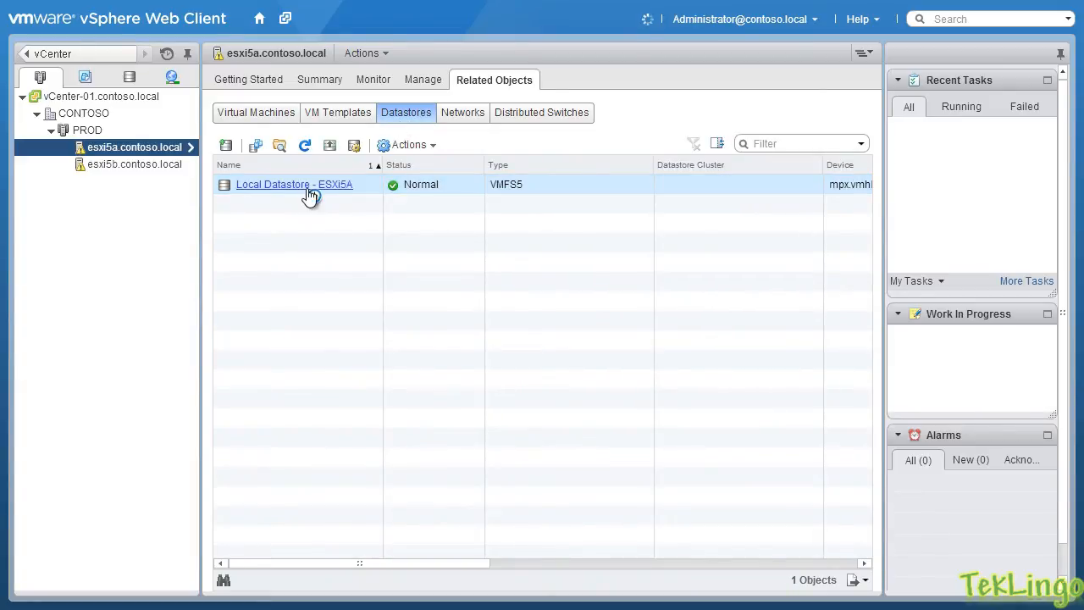
# - Browse the files of Local Datastore - ESXi5A from its context menu
pyautogui.rightClick(295, 183)
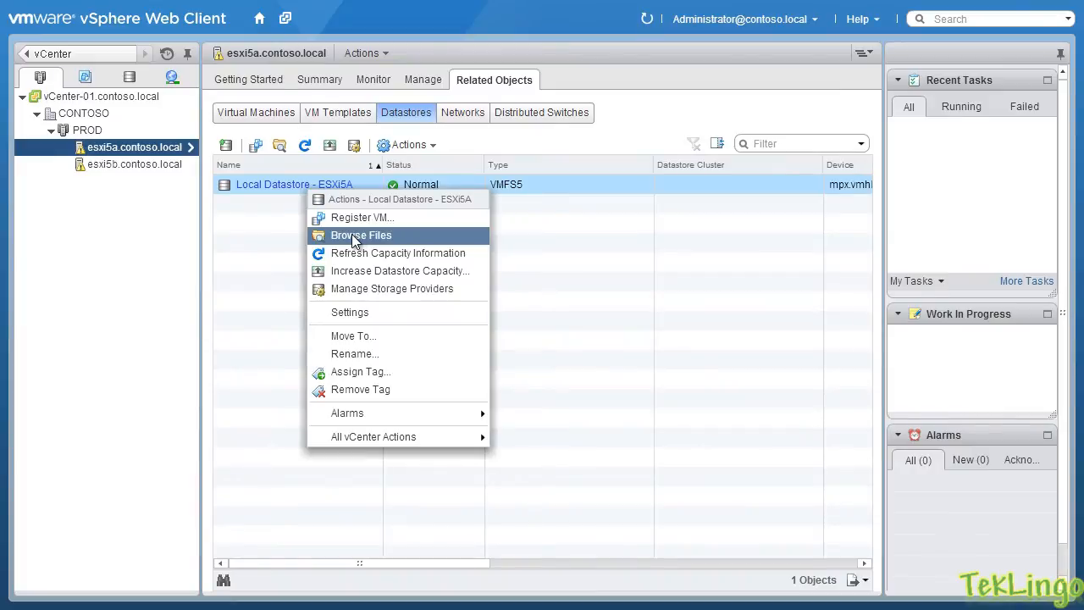
pyautogui.moveTo(368, 240)
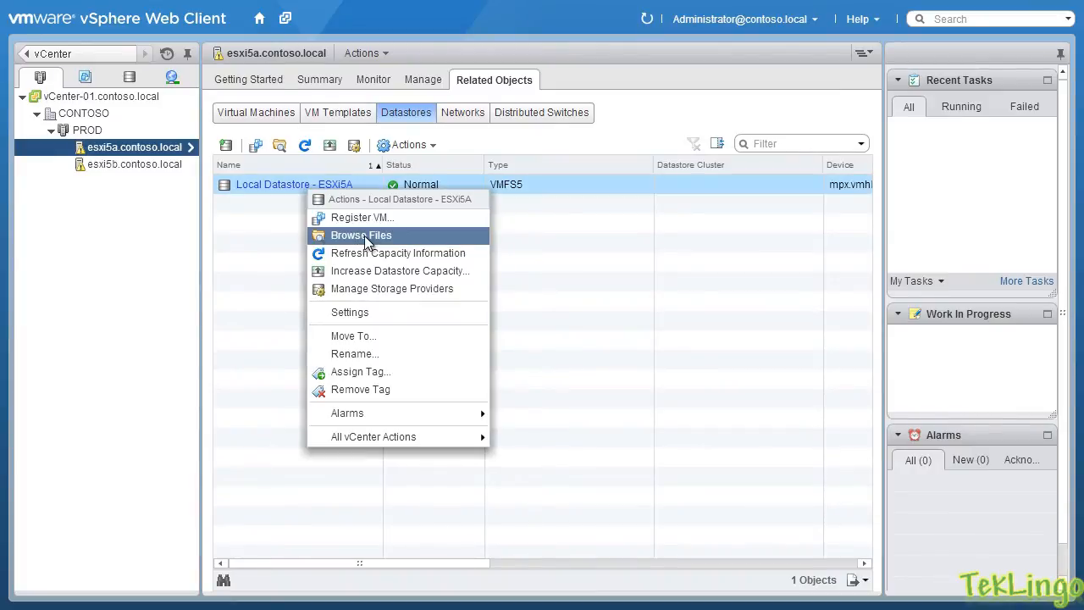
pyautogui.click(359, 234)
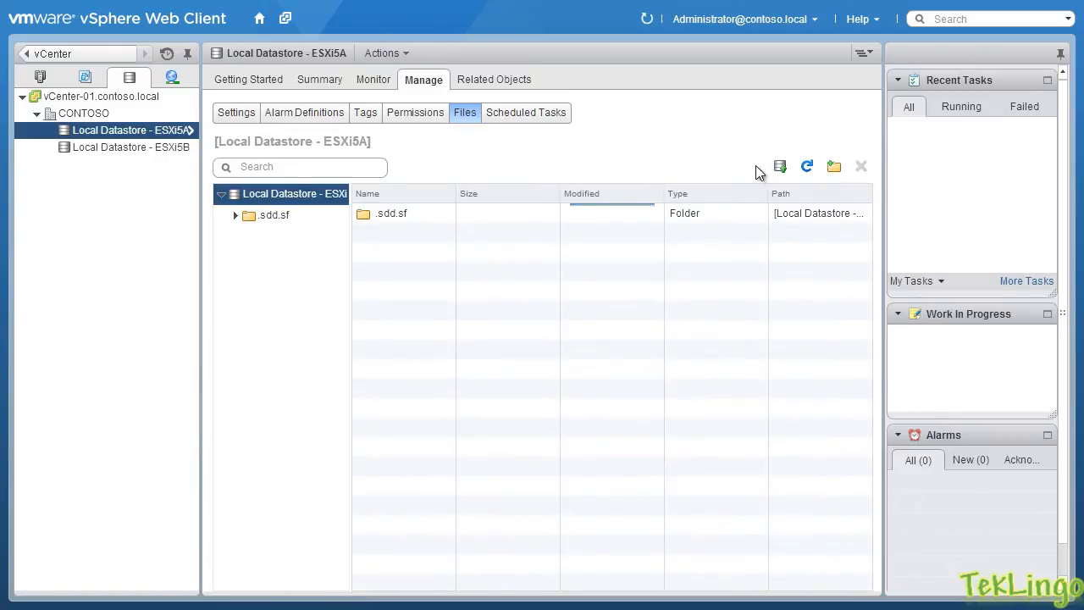
pyautogui.moveTo(779, 166)
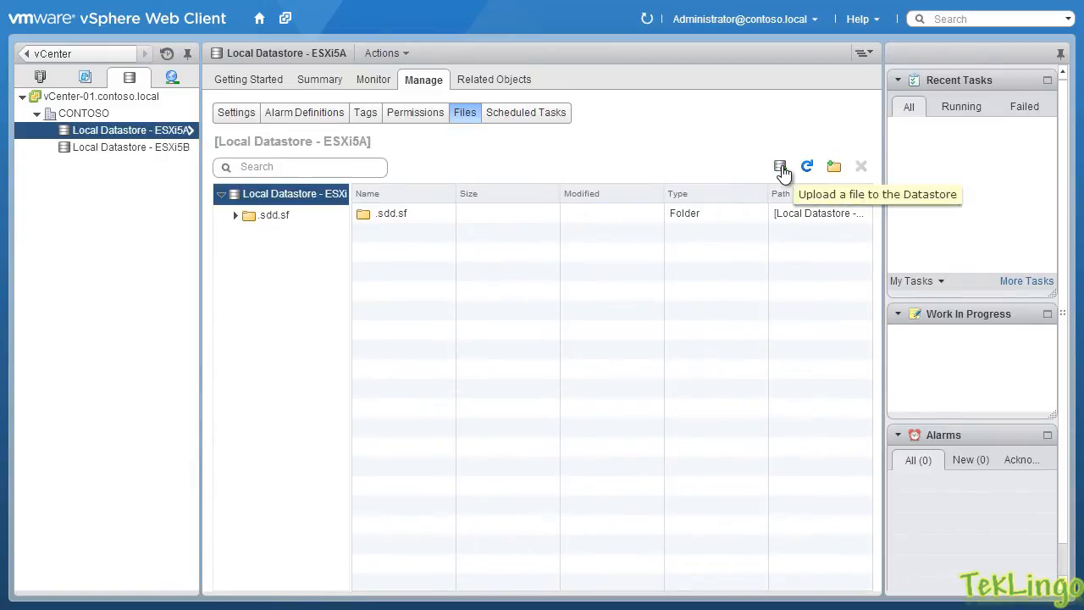
pyautogui.moveTo(637, 179)
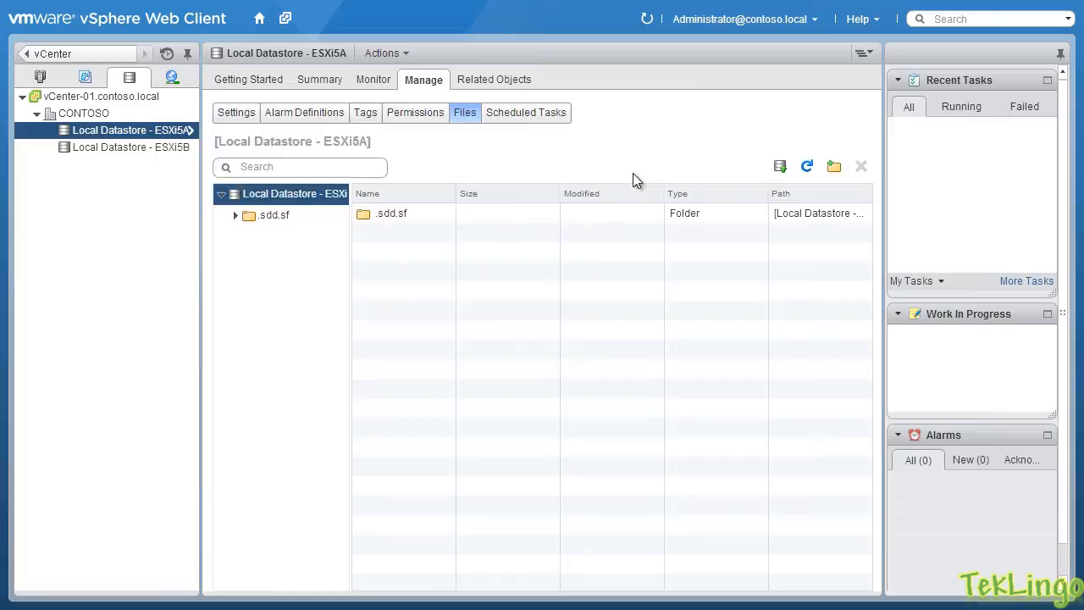
# - Upload ESXi550-201407001.zip from the Desktop to the datastore root
pyautogui.click(779, 166)
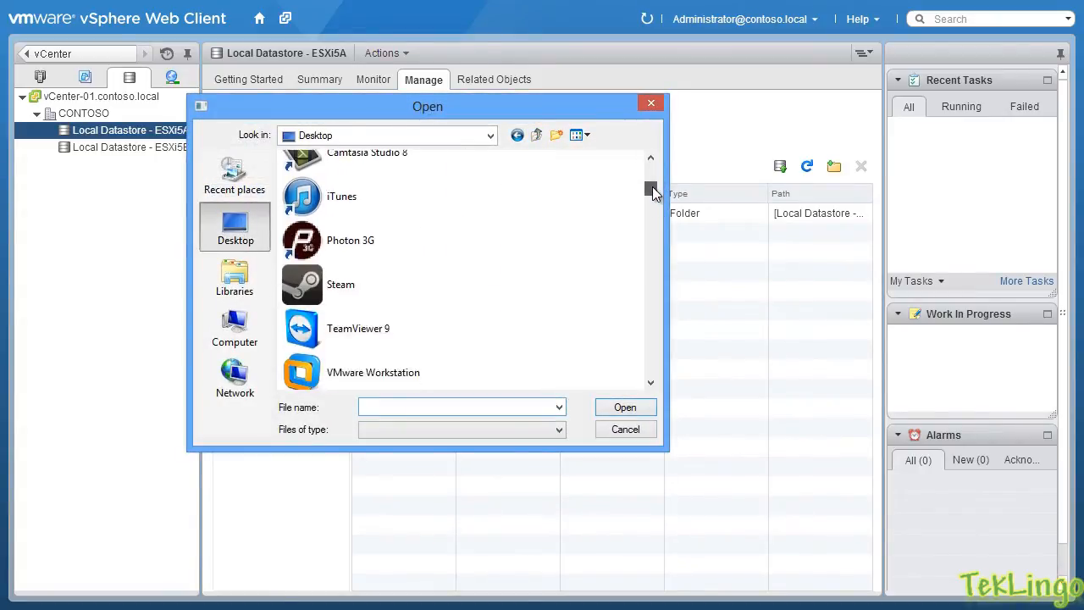
pyautogui.scroll(-3)
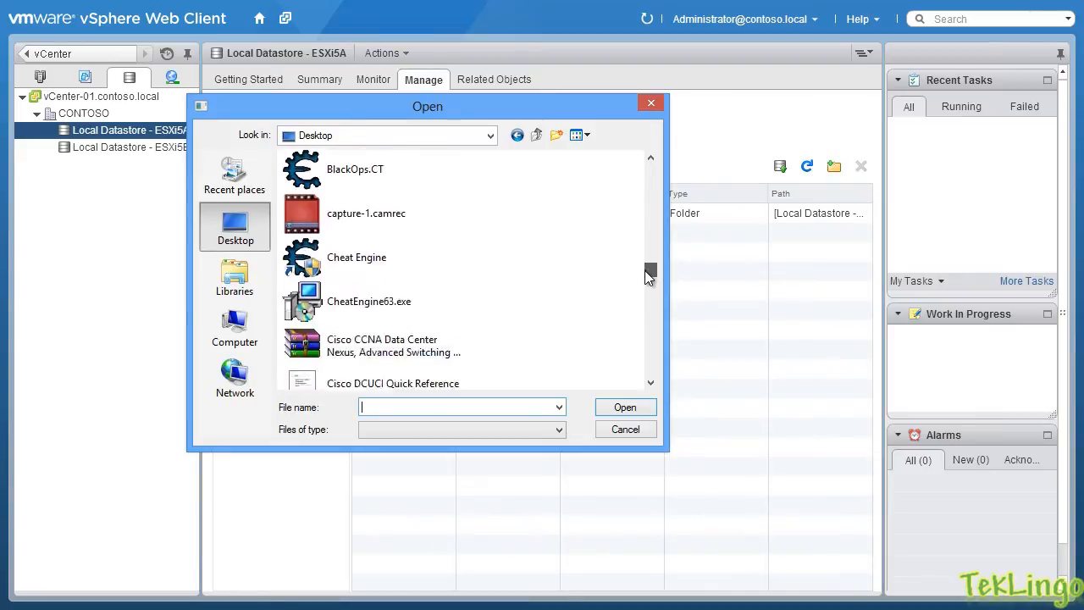
pyautogui.click(393, 313)
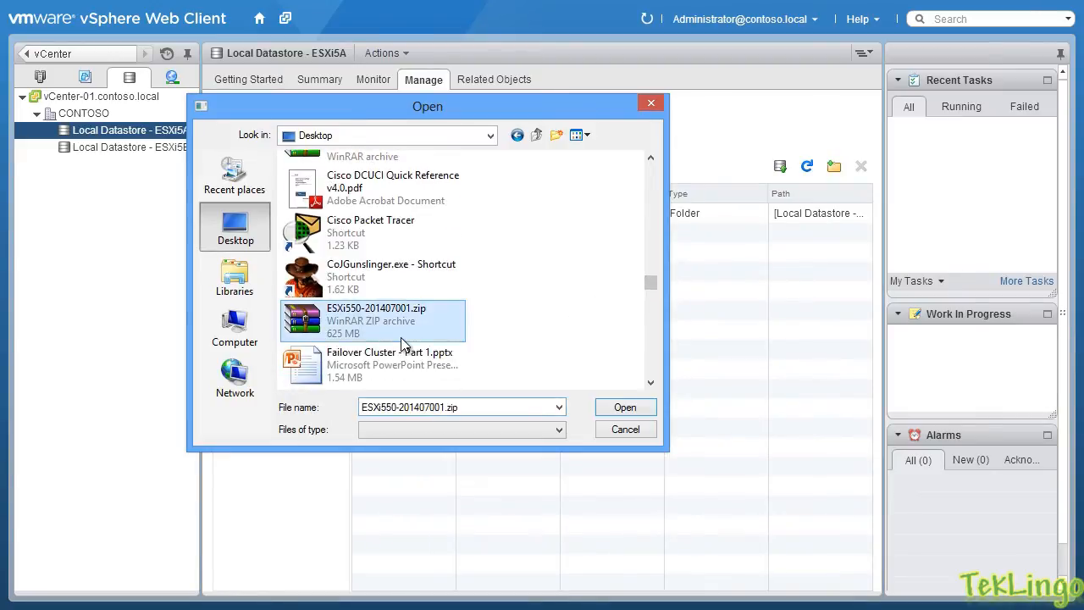
pyautogui.moveTo(366, 319)
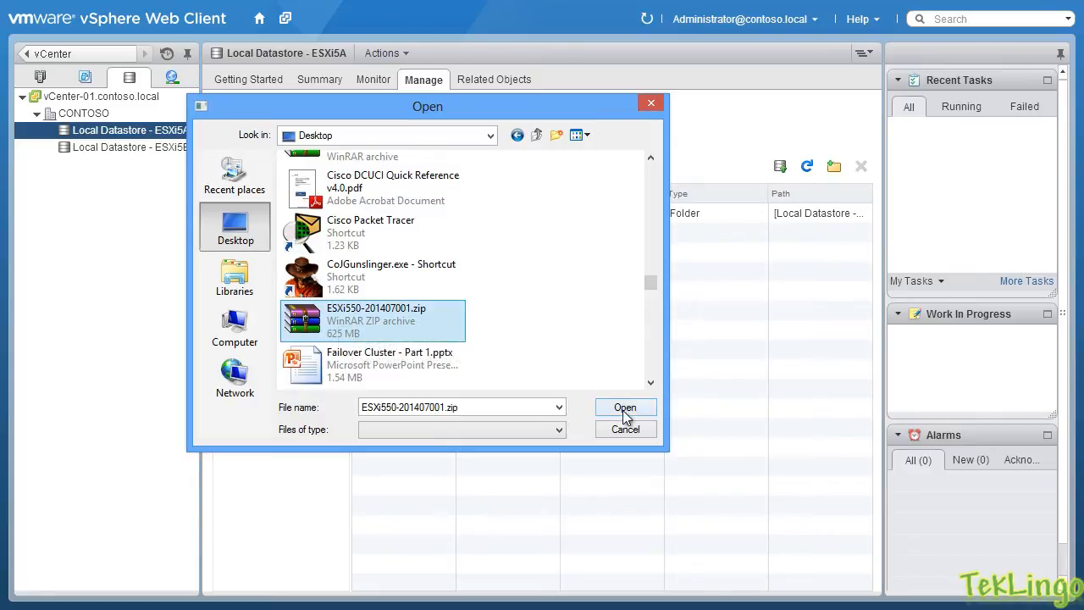
pyautogui.click(625, 407)
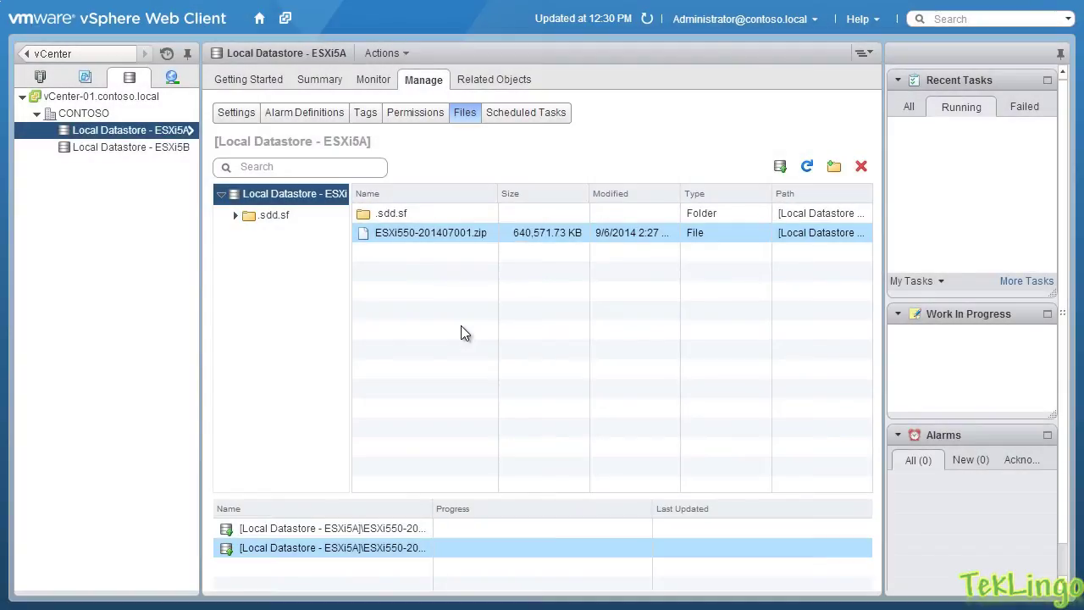
pyautogui.moveTo(432, 312)
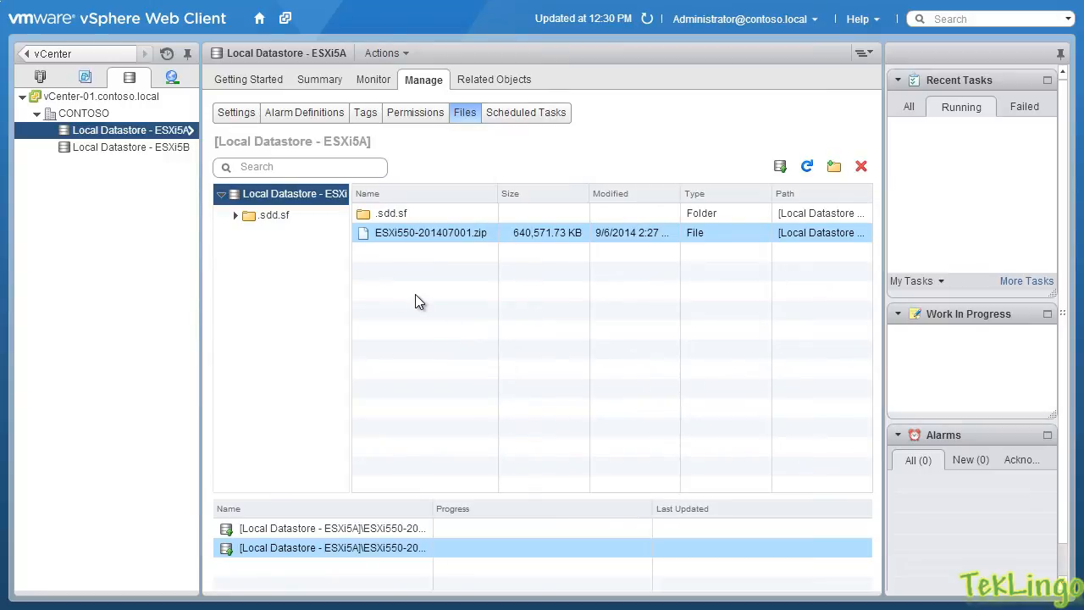
pyautogui.moveTo(360, 278)
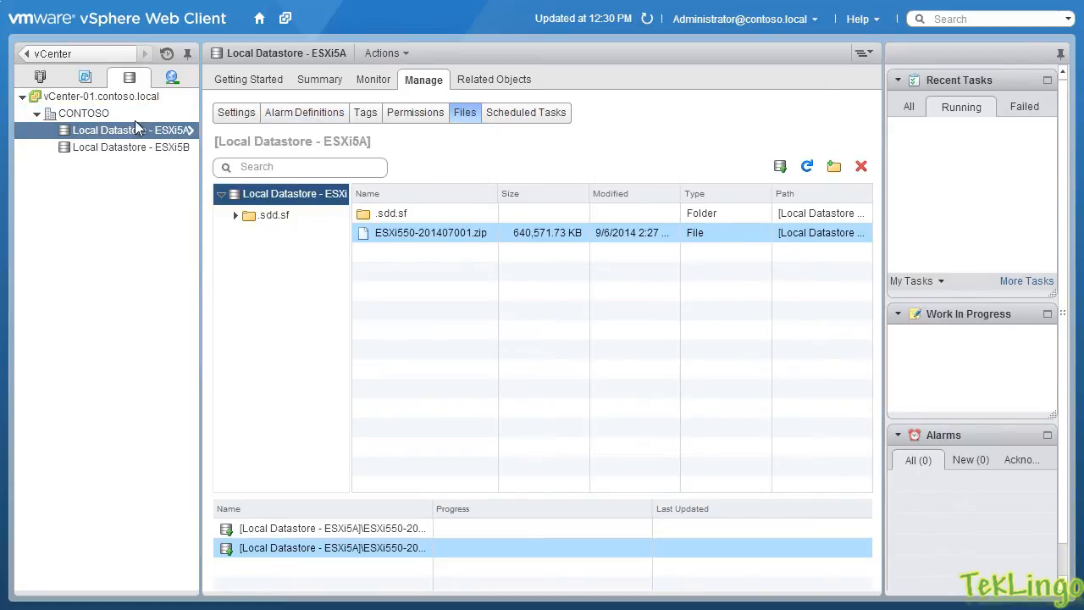
pyautogui.moveTo(86, 74)
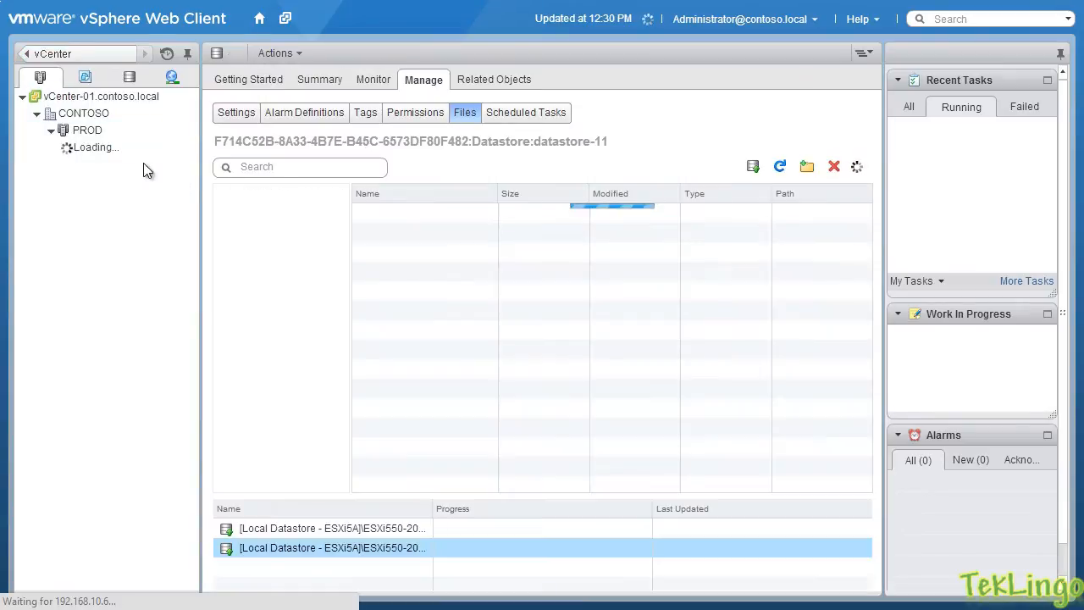
# - Return to host esxi5a.contoso.local and its Related Objects datastores list
pyautogui.click(134, 145)
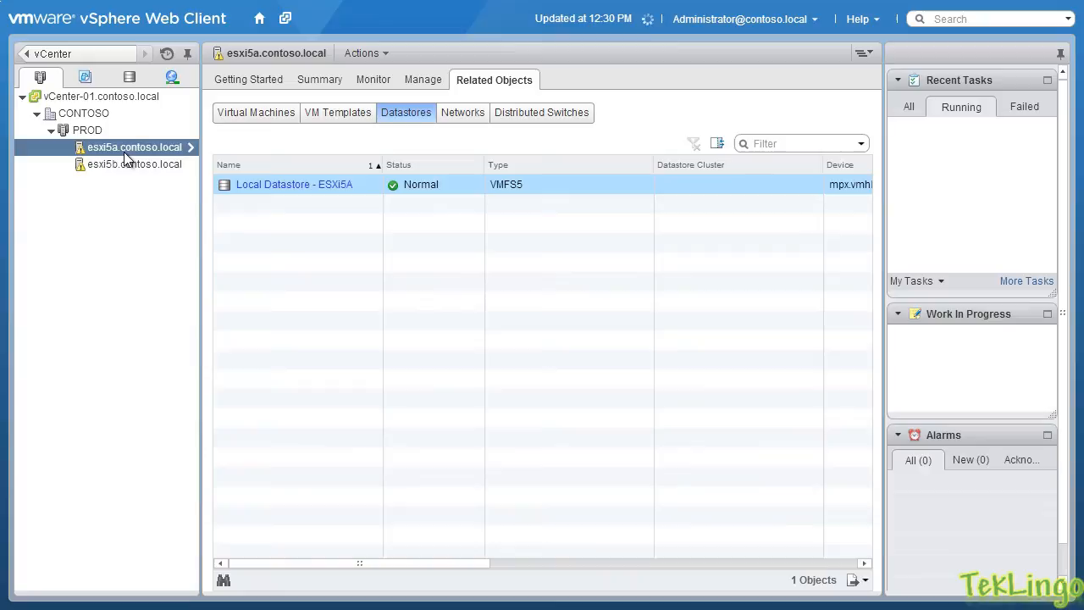
# - Enter Maintenance Mode on esxi5a.contoso.local and confirm the dialog
pyautogui.rightClick(134, 146)
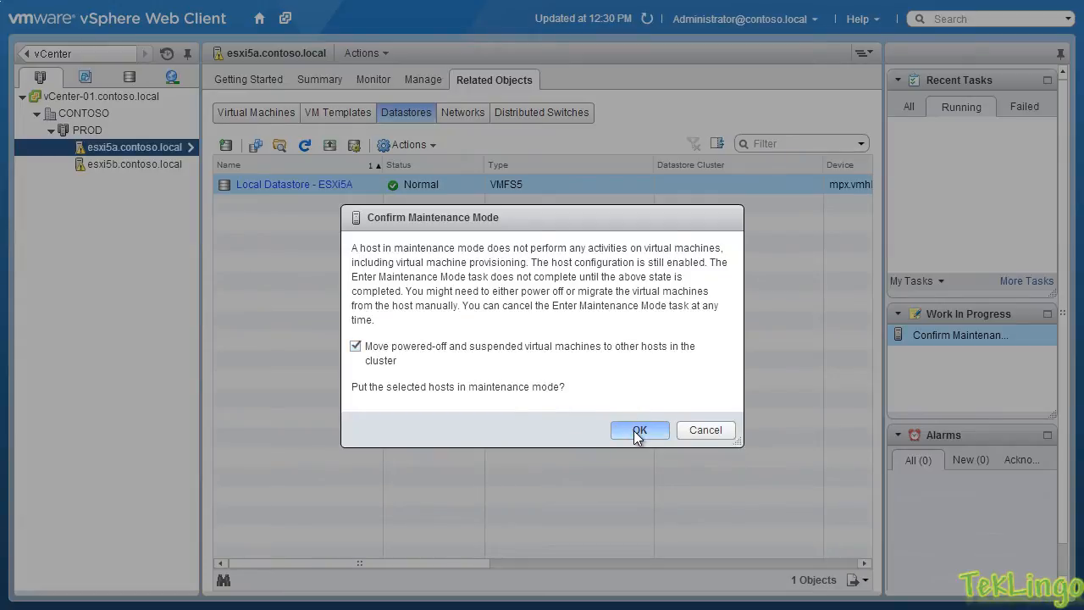
pyautogui.click(640, 430)
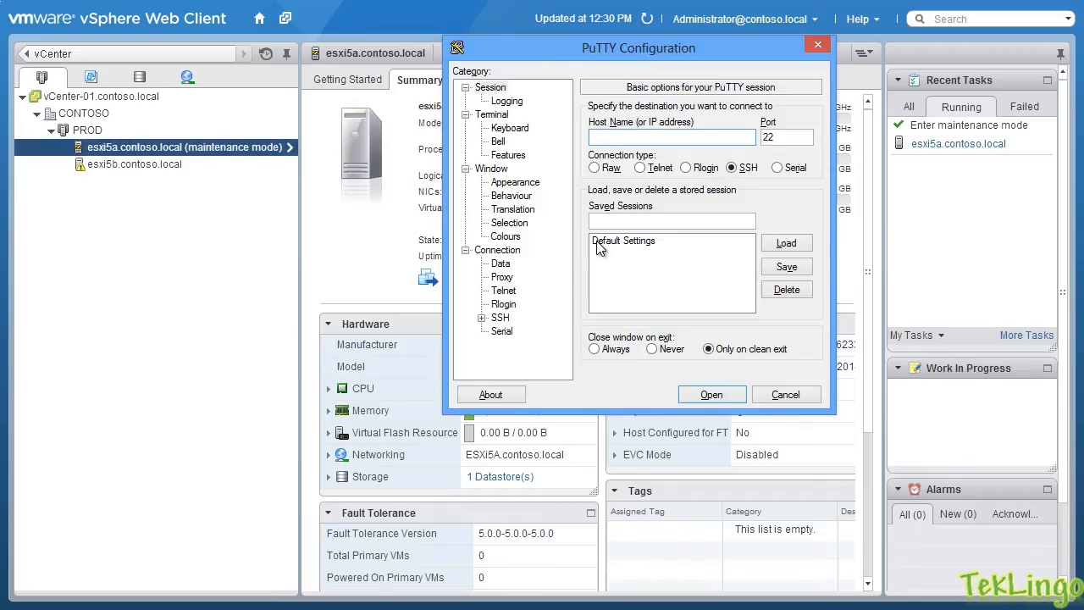
# - Connect PuTTY to 192.168.10.11 and move into /vmfs/volumes
pyautogui.write('192.168.10.11')
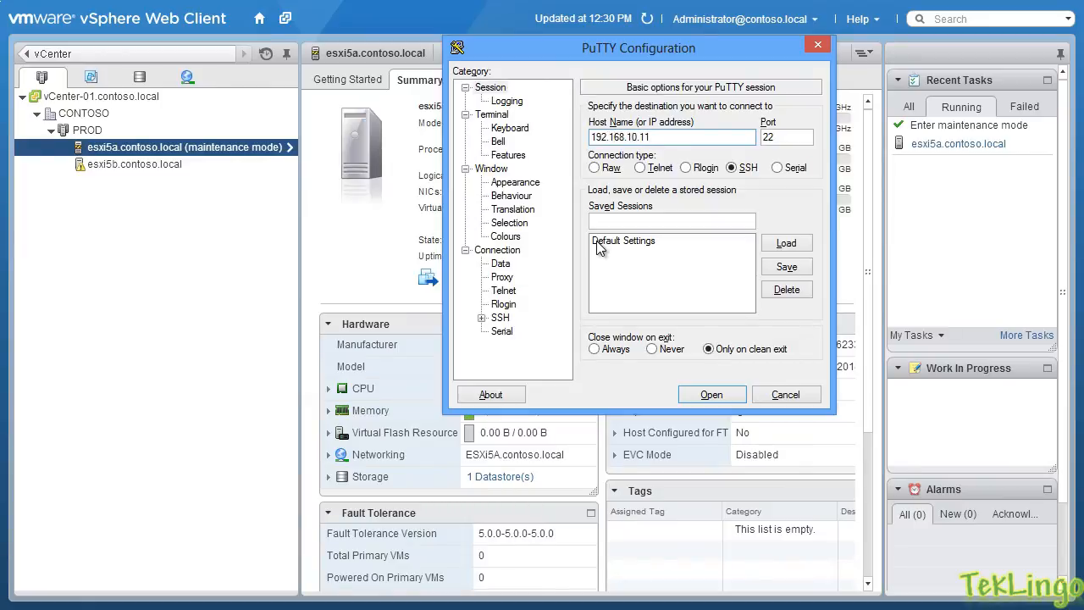
pyautogui.click(711, 393)
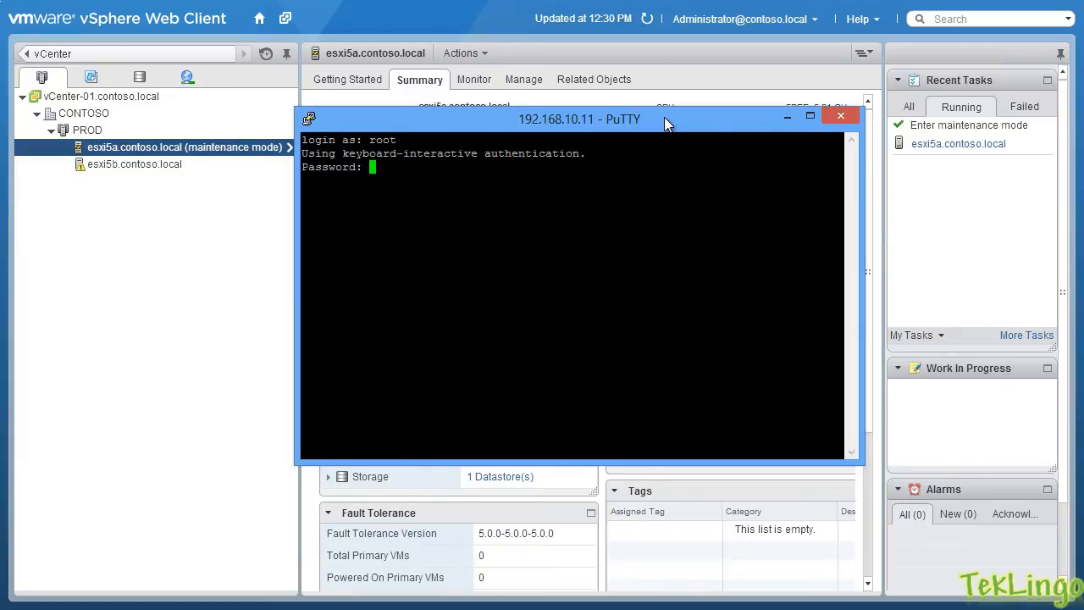
pyautogui.write('ls')
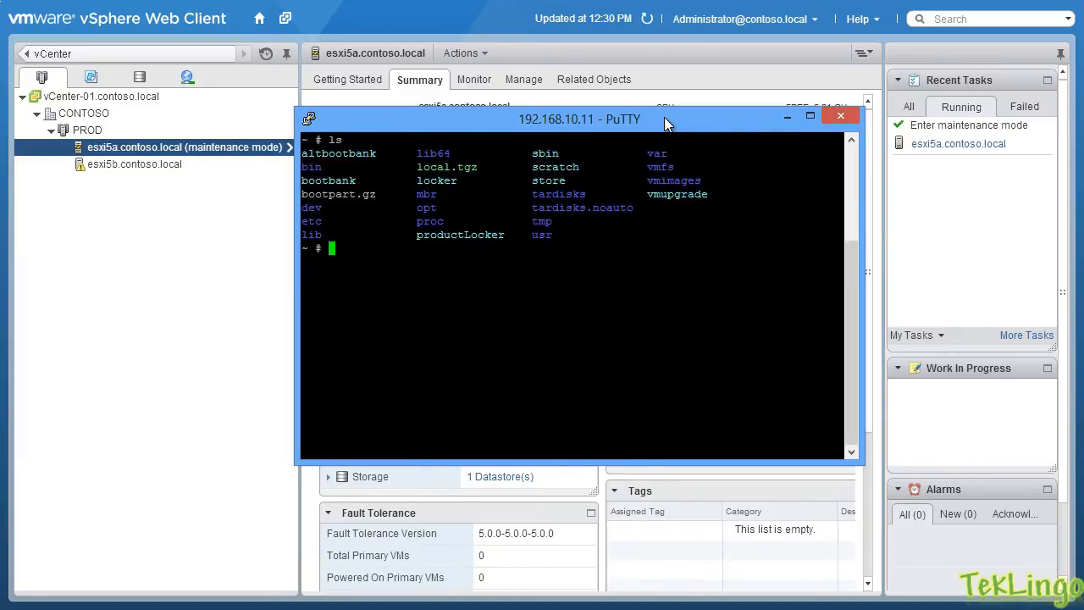
pyautogui.write('cd vmfs')
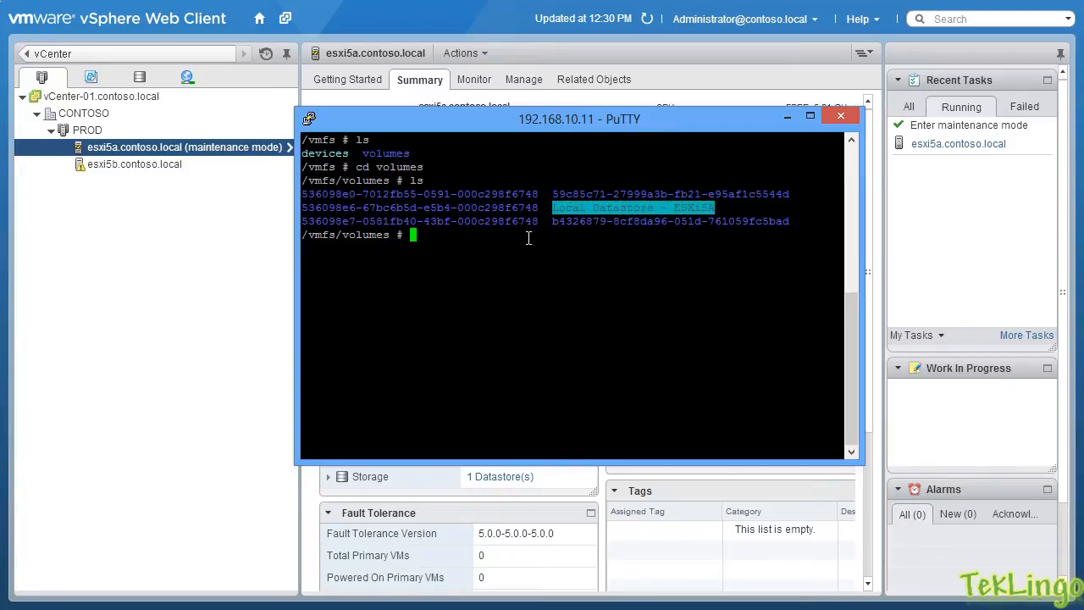
# - Change into the quoted "Local Datastore - ESXi5A" directory
pyautogui.write('cd Local Datastore - ESXi5A')
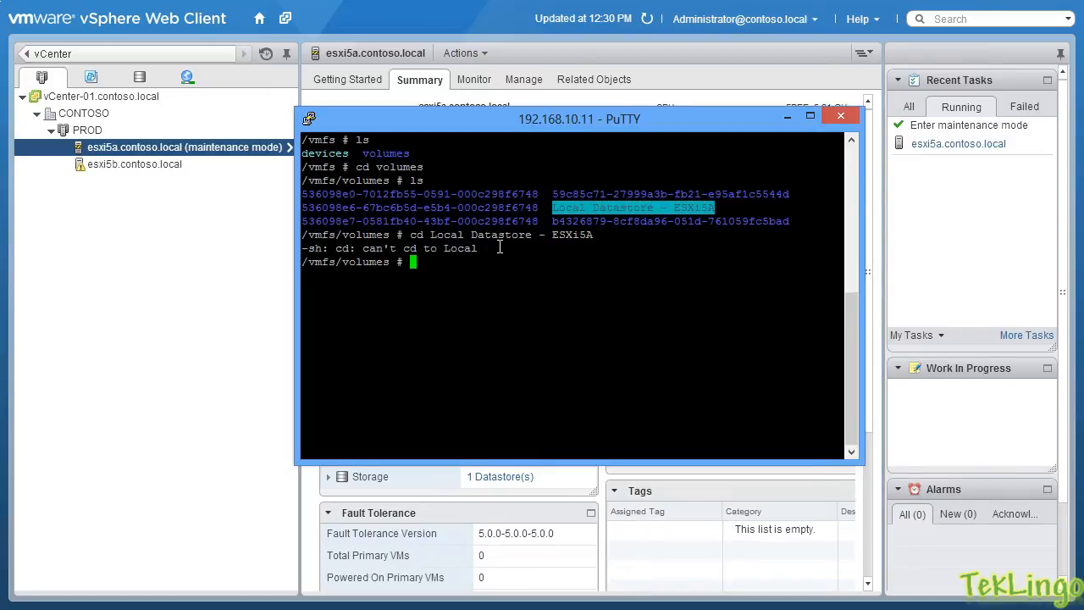
pyautogui.write('cd "')
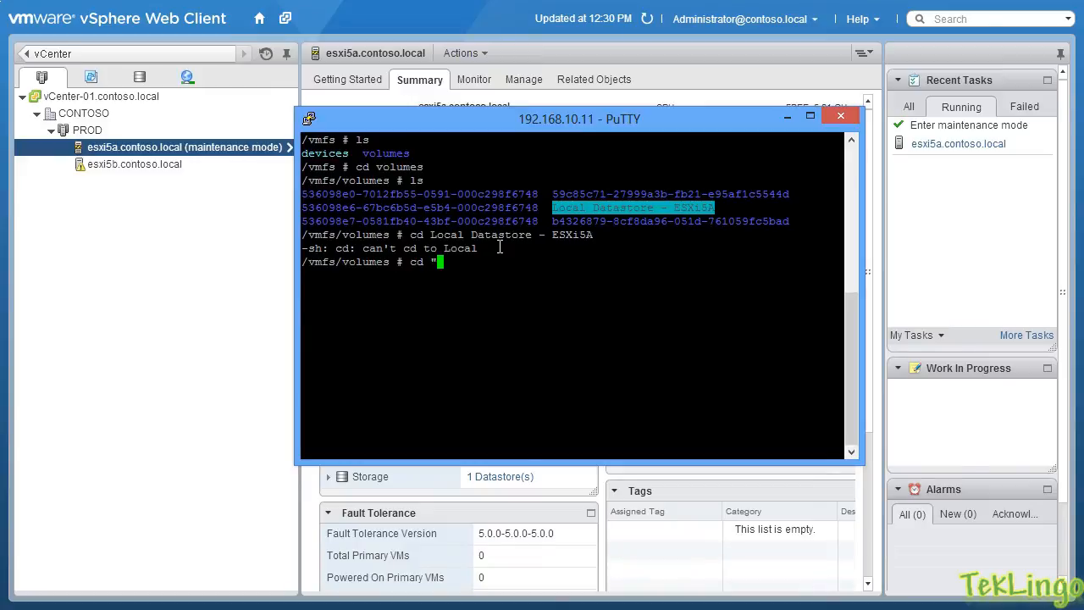
pyautogui.write('Local Datastore - ESXi5A')
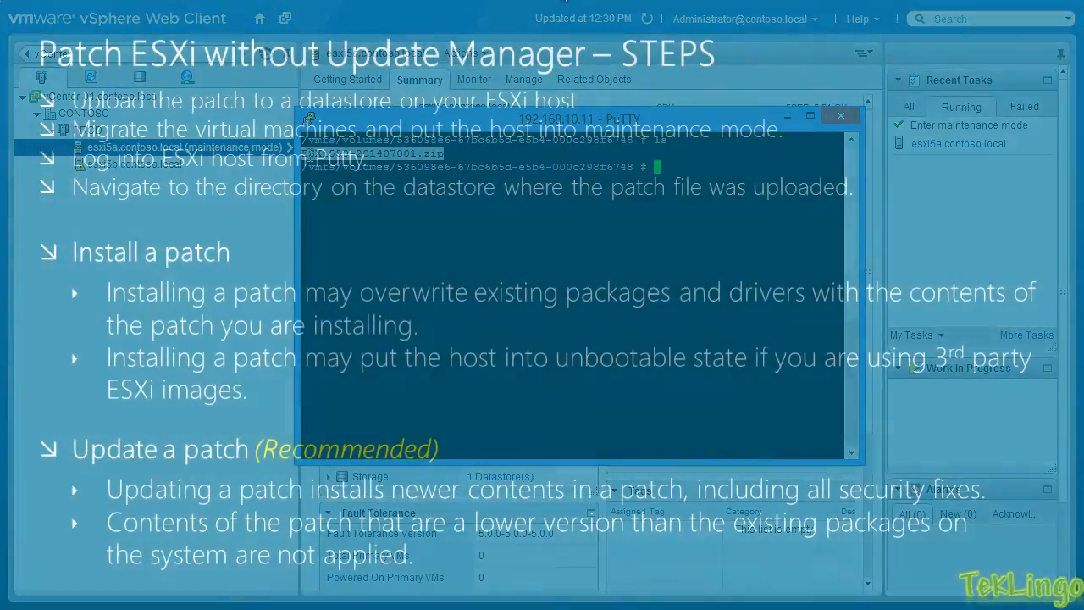
# - List the datastore directory to confirm ESXi550-201407001.zip is present
pyautogui.press('Right')
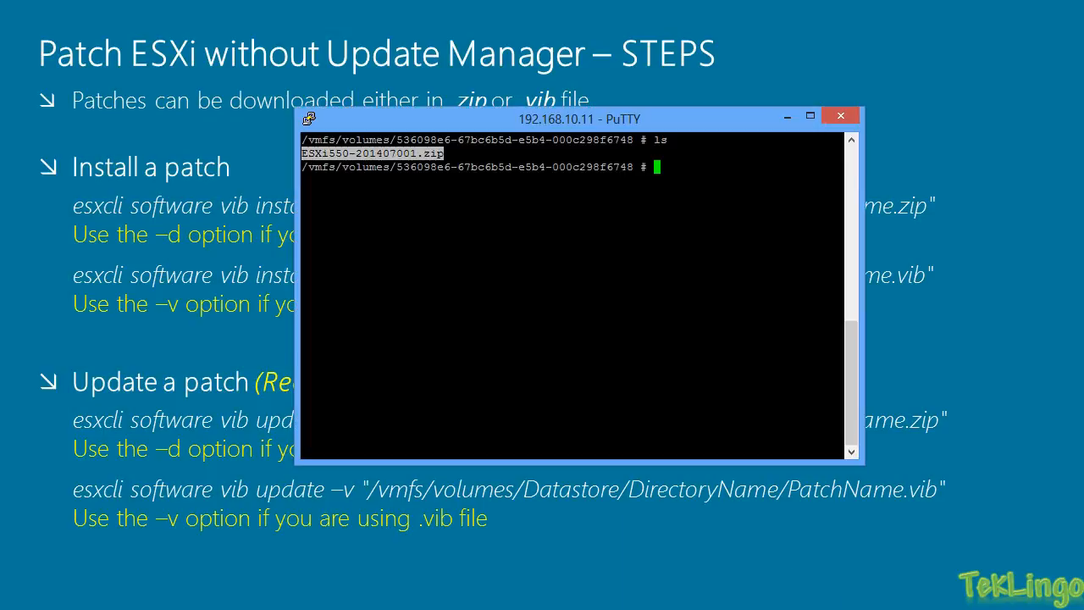
# - Run esxcli software vib update -d against the datastore's ESXi550-201407001.zip
pyautogui.moveTo(580, 118); pyautogui.dragTo(569, 8)
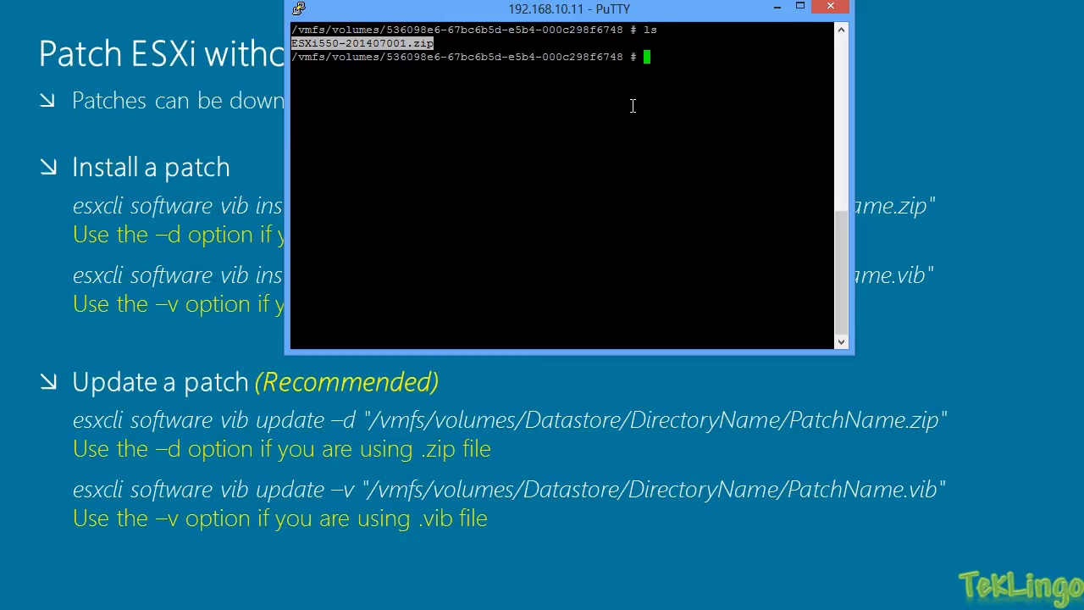
pyautogui.write('esx')
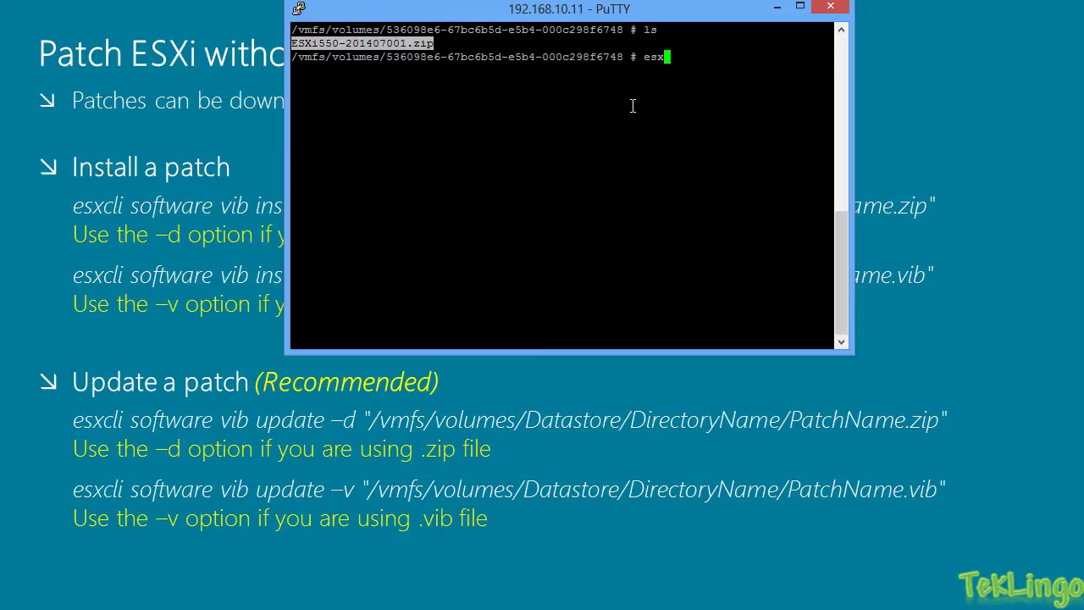
pyautogui.write('cli')
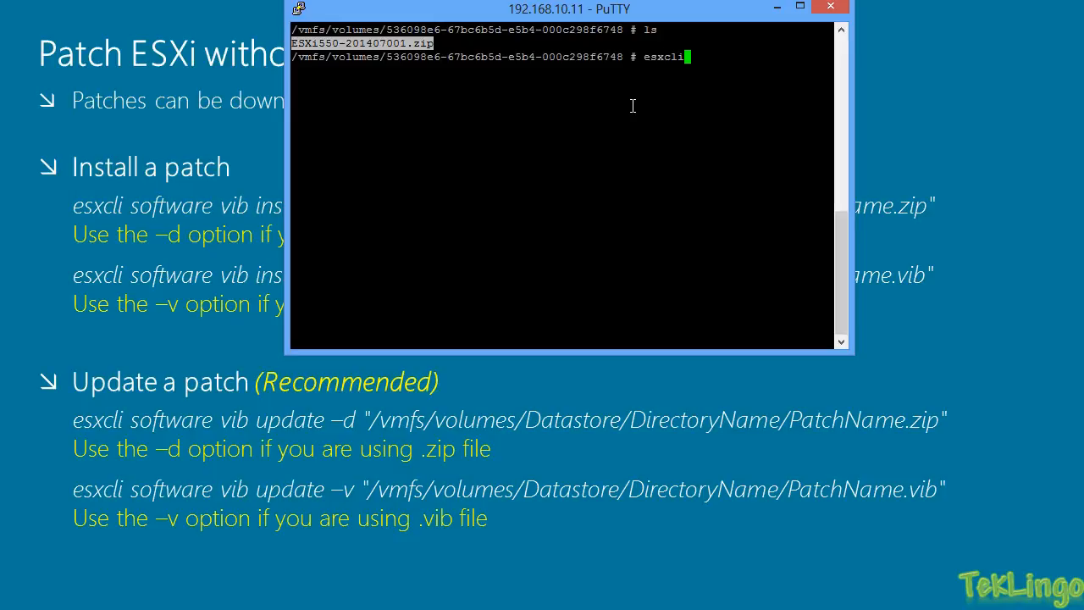
pyautogui.write('software vib u')
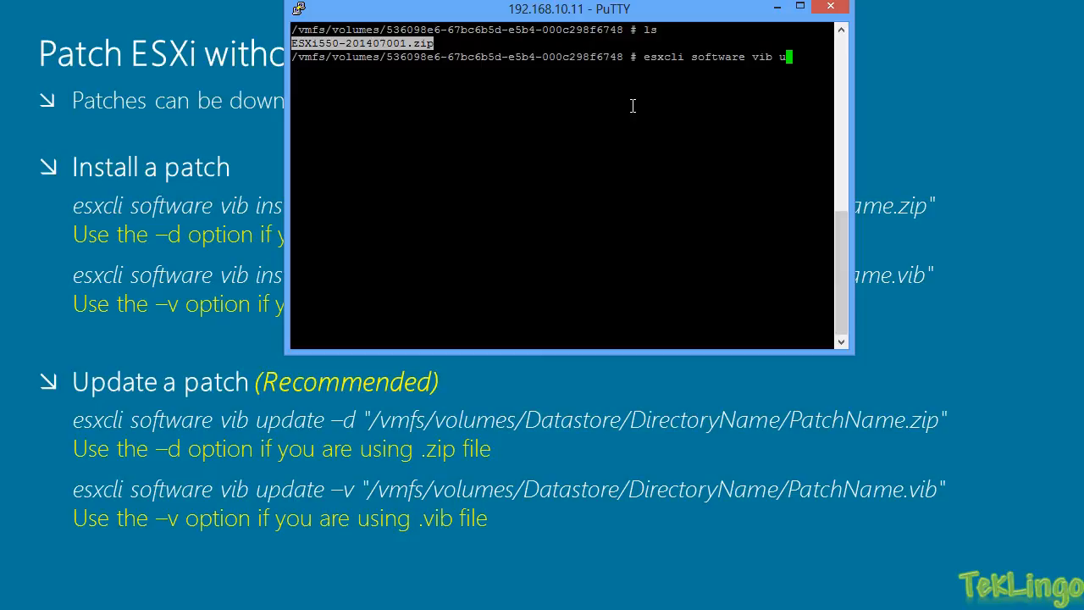
pyautogui.write('p')
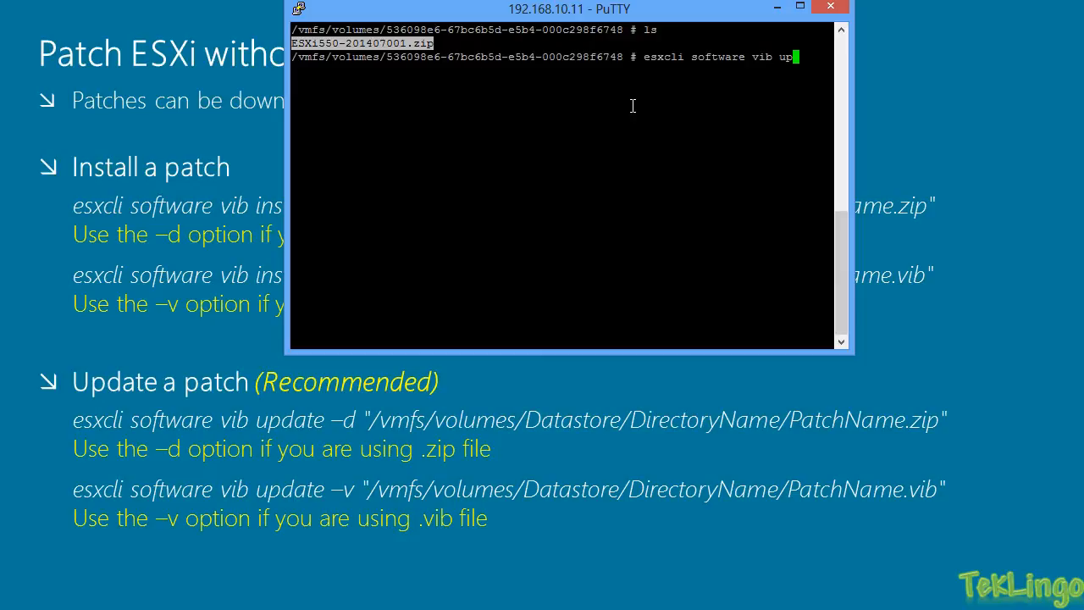
pyautogui.write('date')
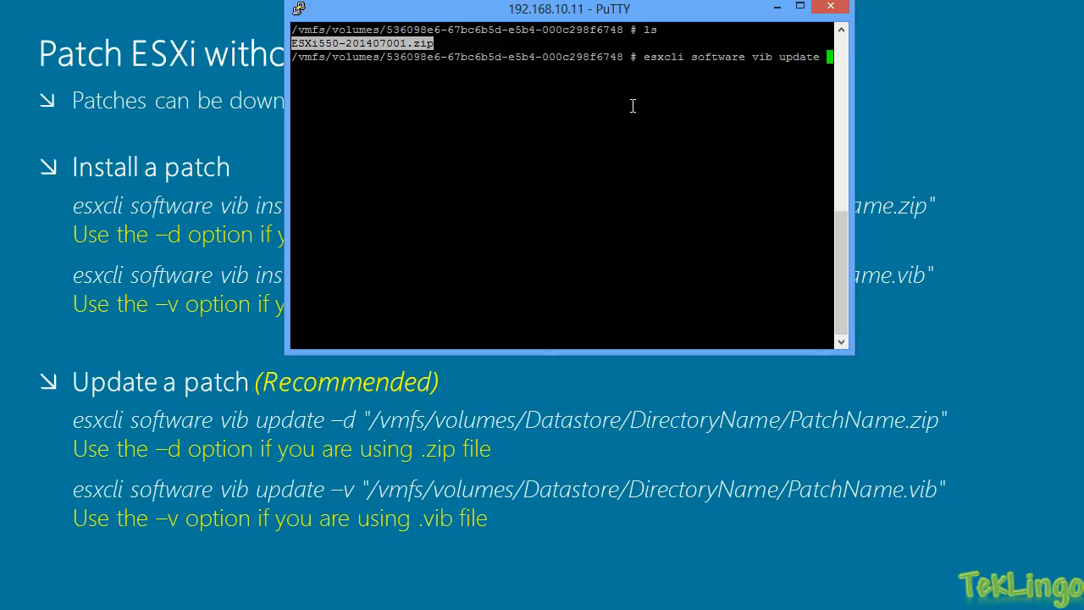
pyautogui.write('-d')
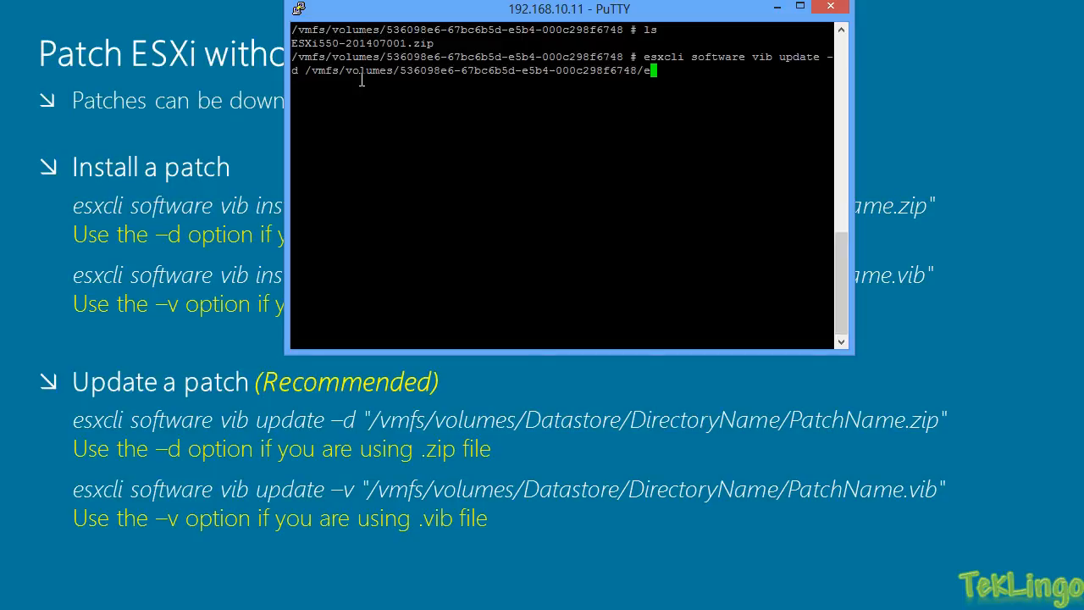
pyautogui.write('ESXi550-201407001.zip')
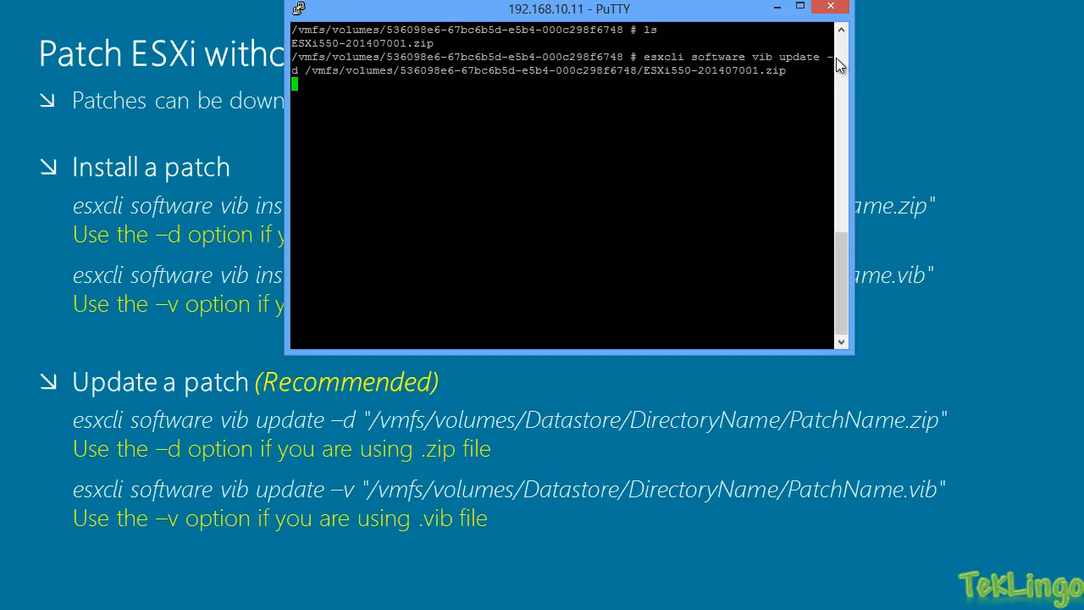
pyautogui.moveTo(846, 61)
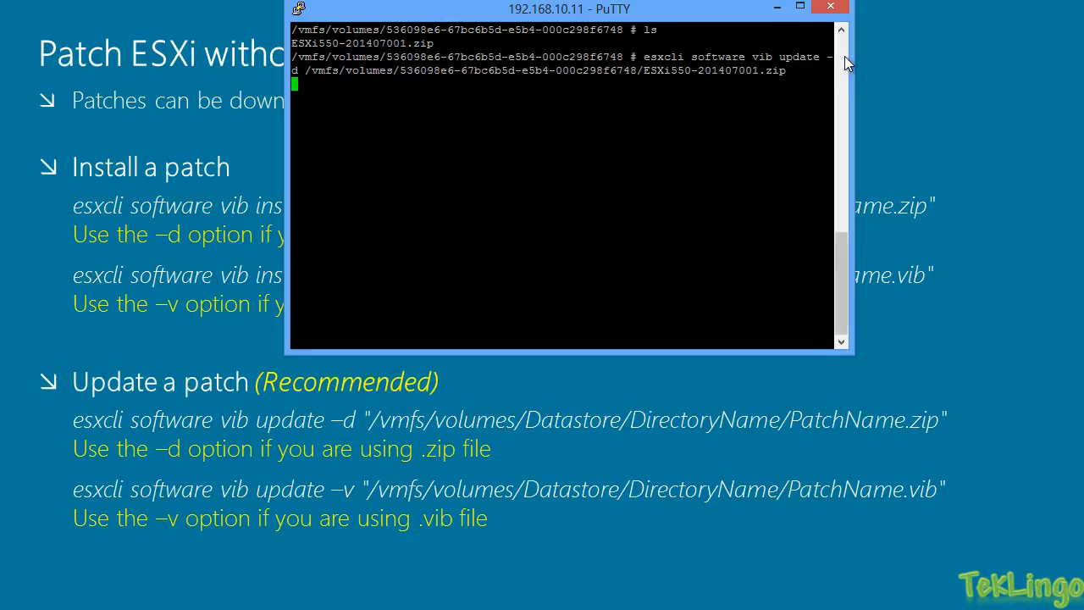
pyautogui.moveTo(332, 80)
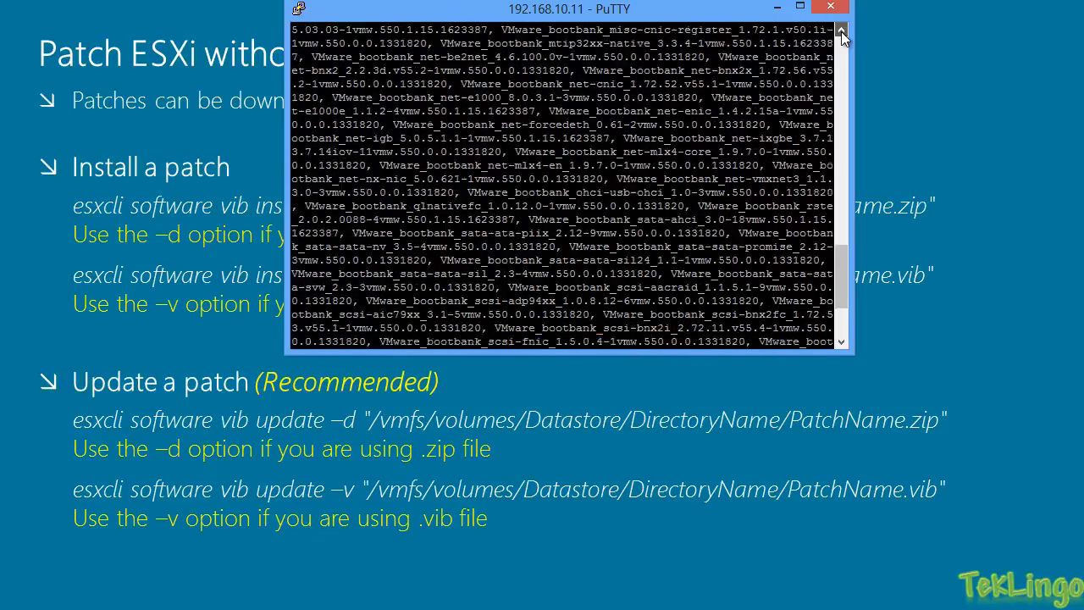
# - Review the successful update result, reboot the host, and dismiss the PuTTY Fatal Error
pyautogui.scroll(-3)
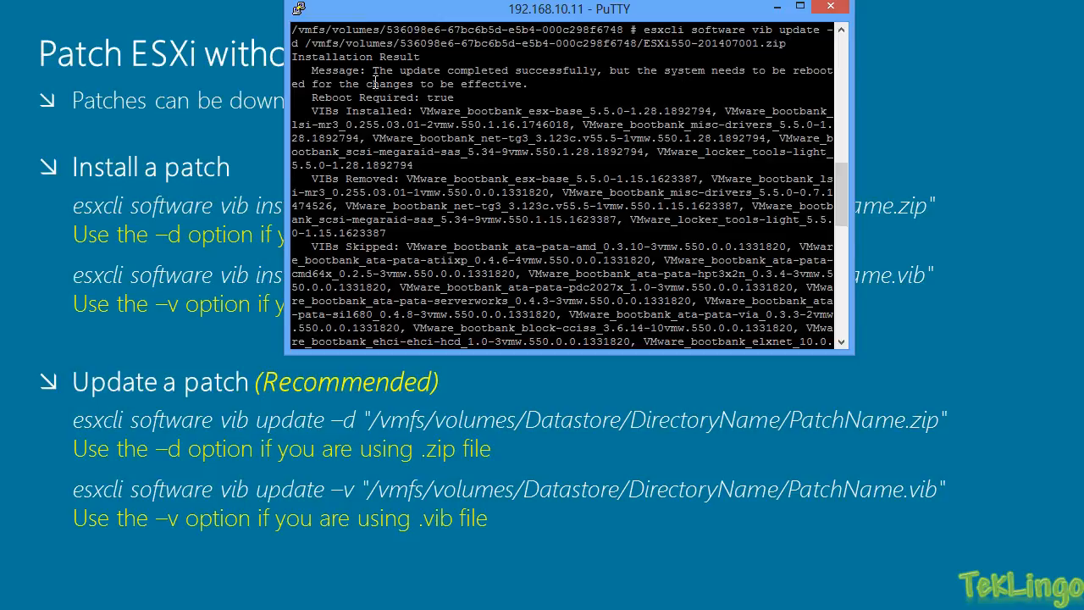
pyautogui.moveTo(449, 83)
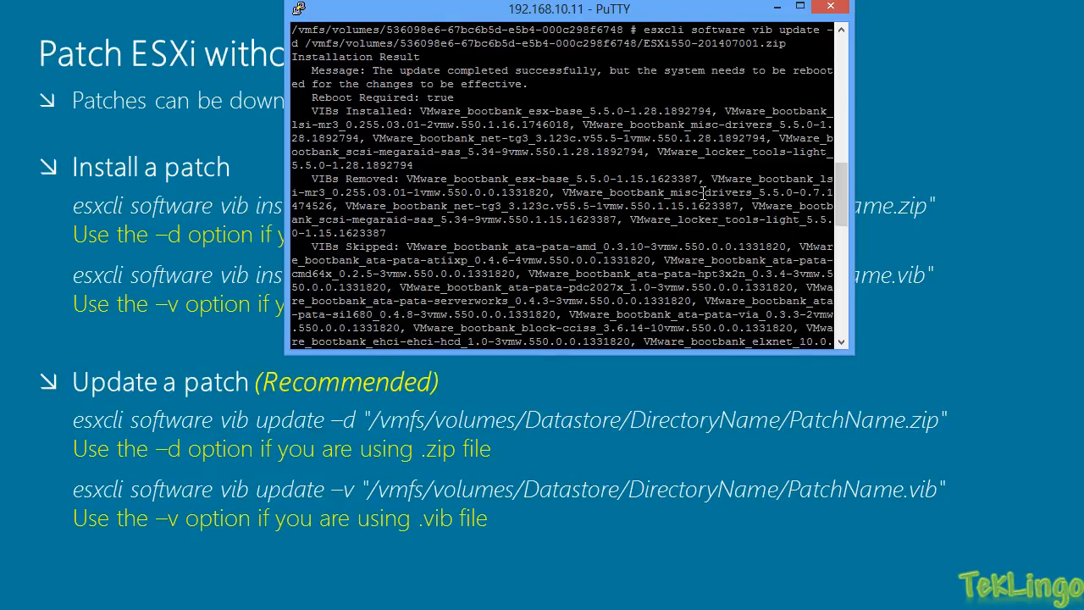
pyautogui.scroll(-3)
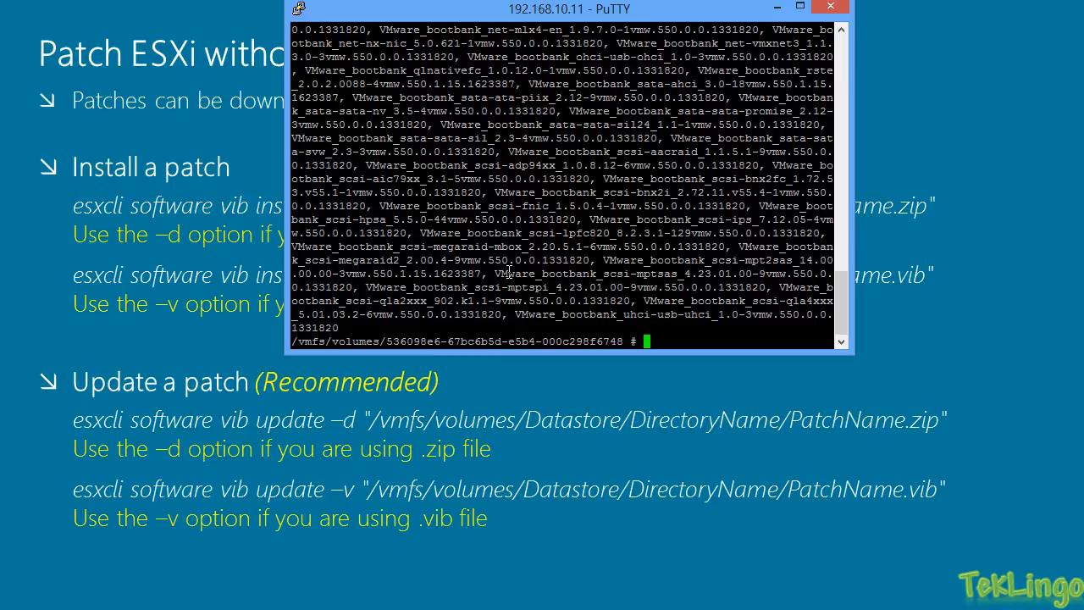
pyautogui.write('reboot')
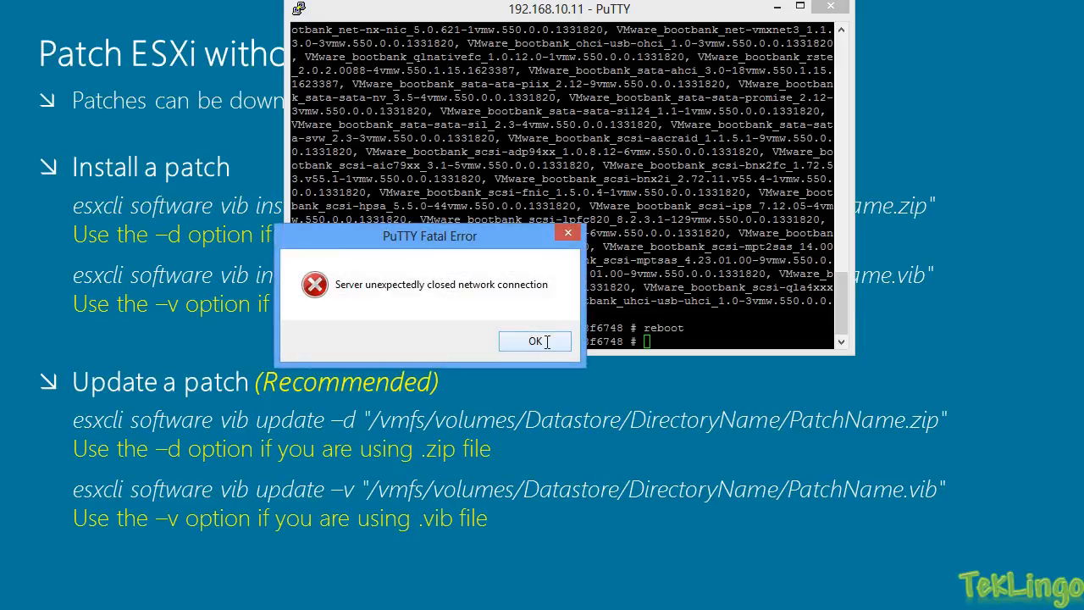
pyautogui.click(536, 342)
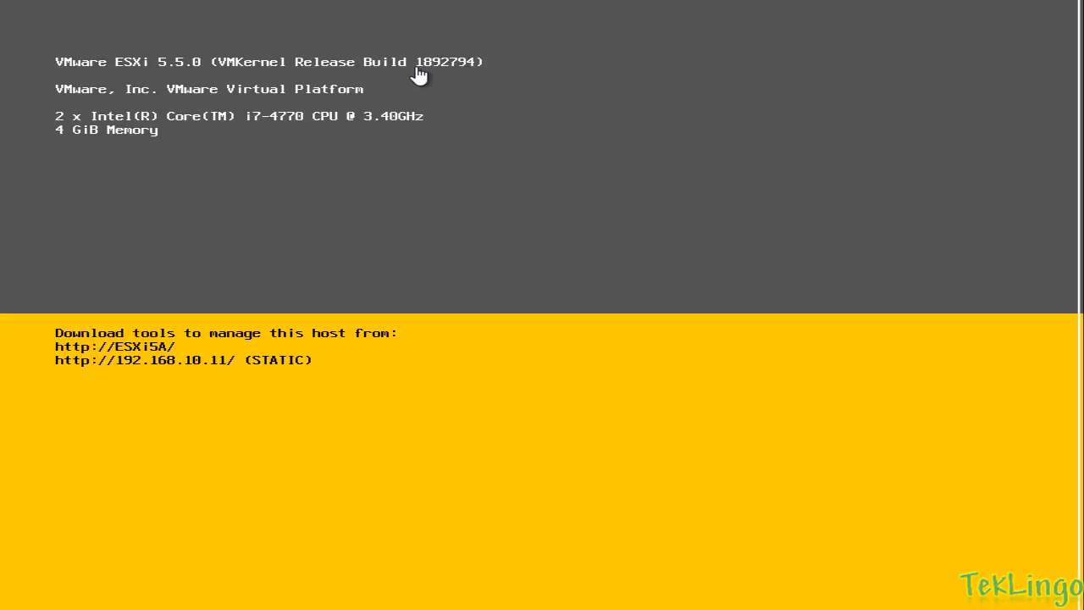
pyautogui.moveTo(445, 78)
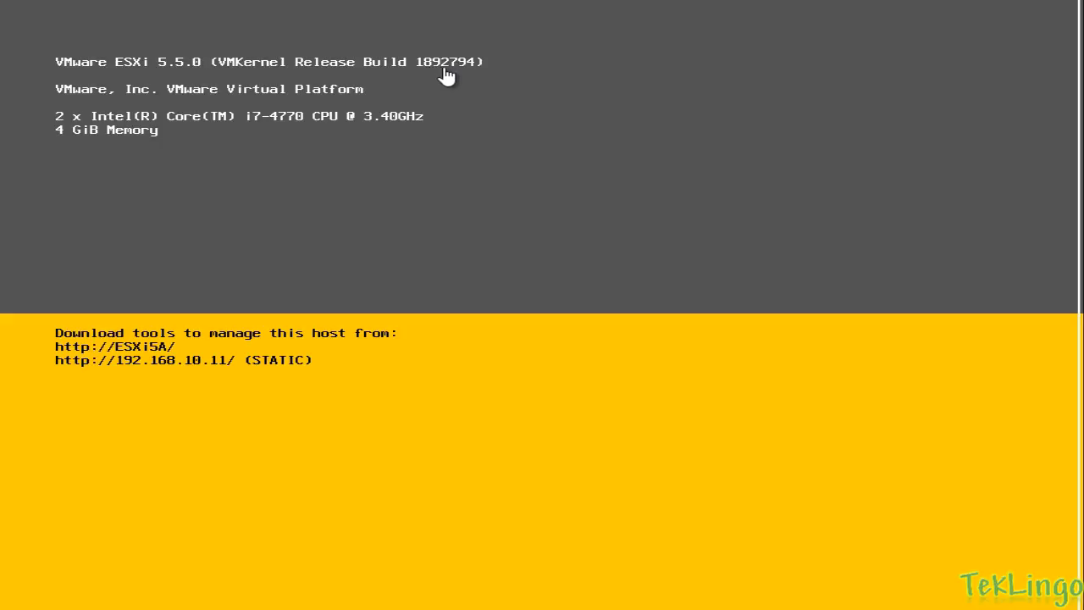
pyautogui.moveTo(471, 78)
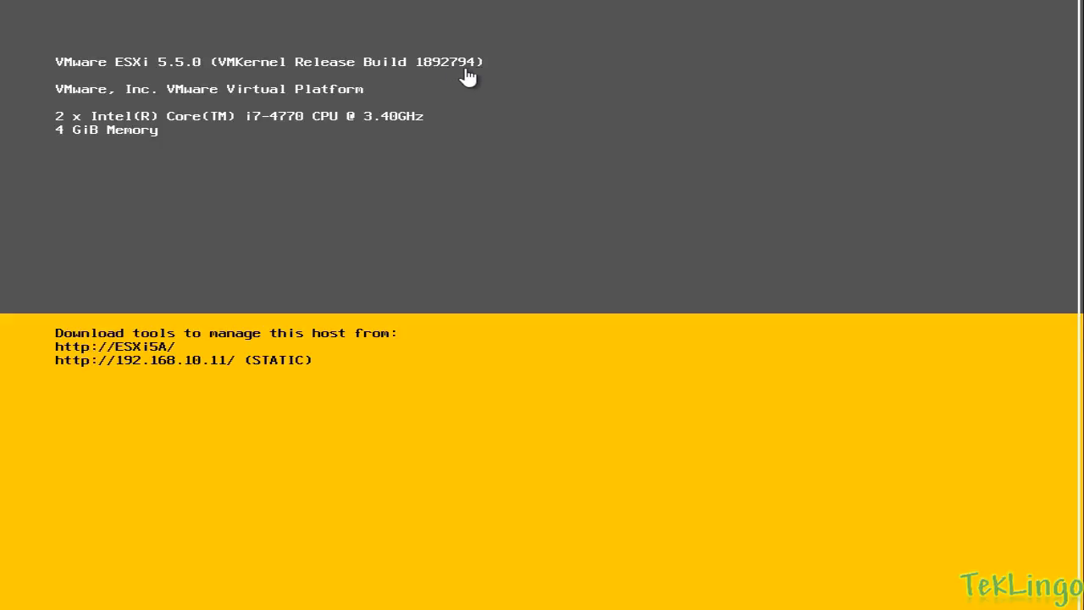
pyautogui.moveTo(451, 76)
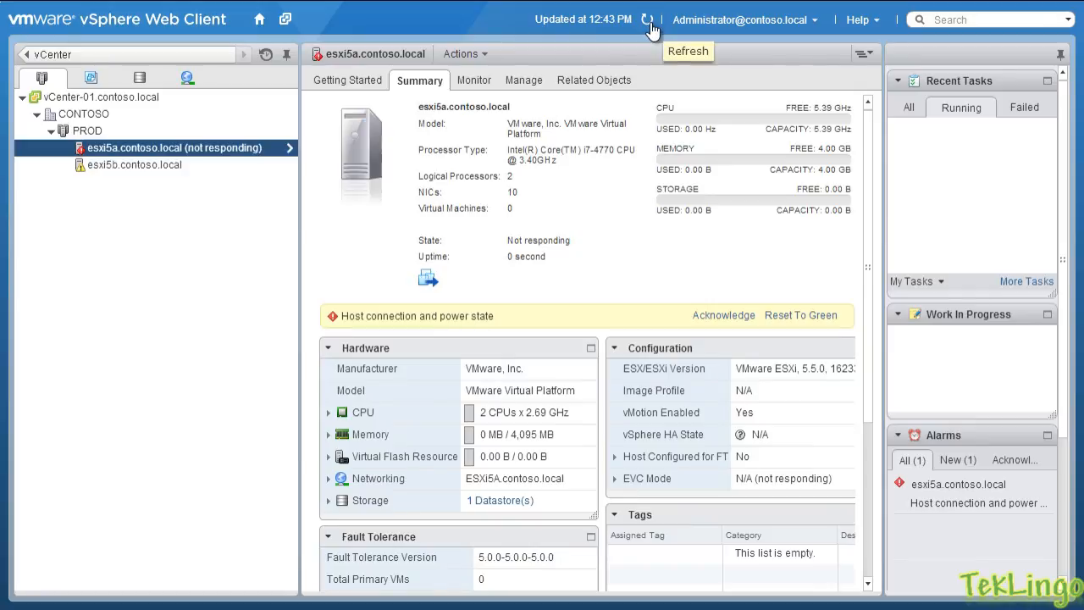
# - Refresh the inventory and Exit Maintenance Mode on esxi5a.contoso.local
pyautogui.click(644, 21)
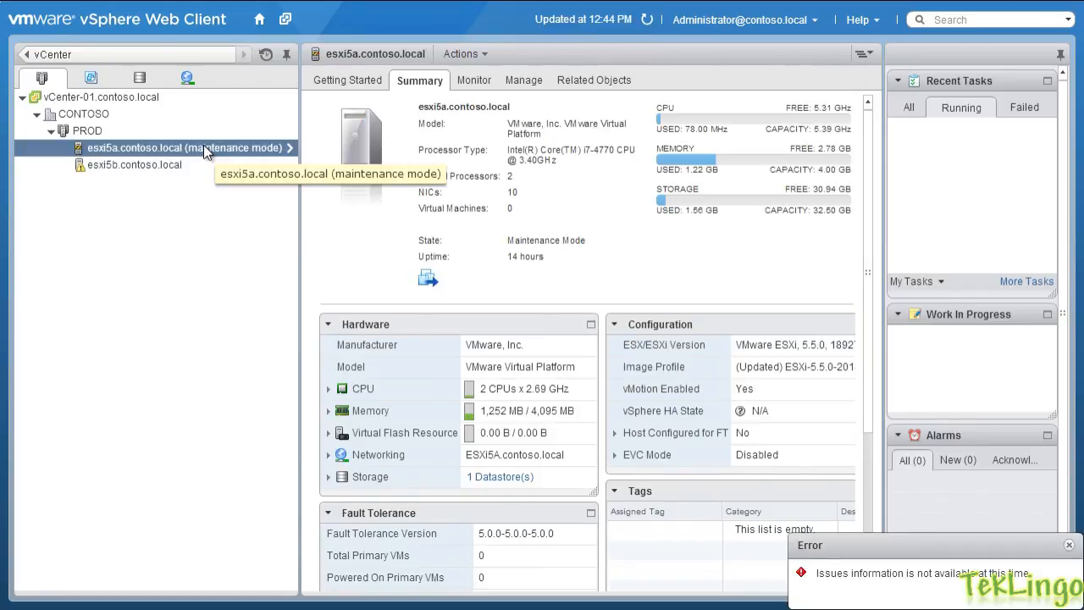
pyautogui.rightClick(169, 147)
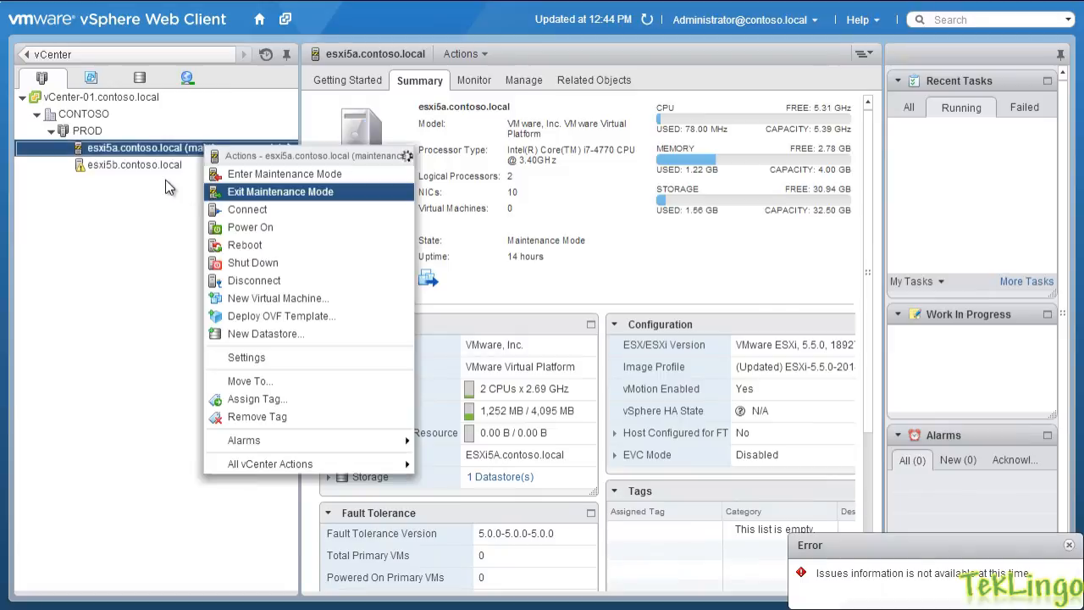
pyautogui.click(280, 191)
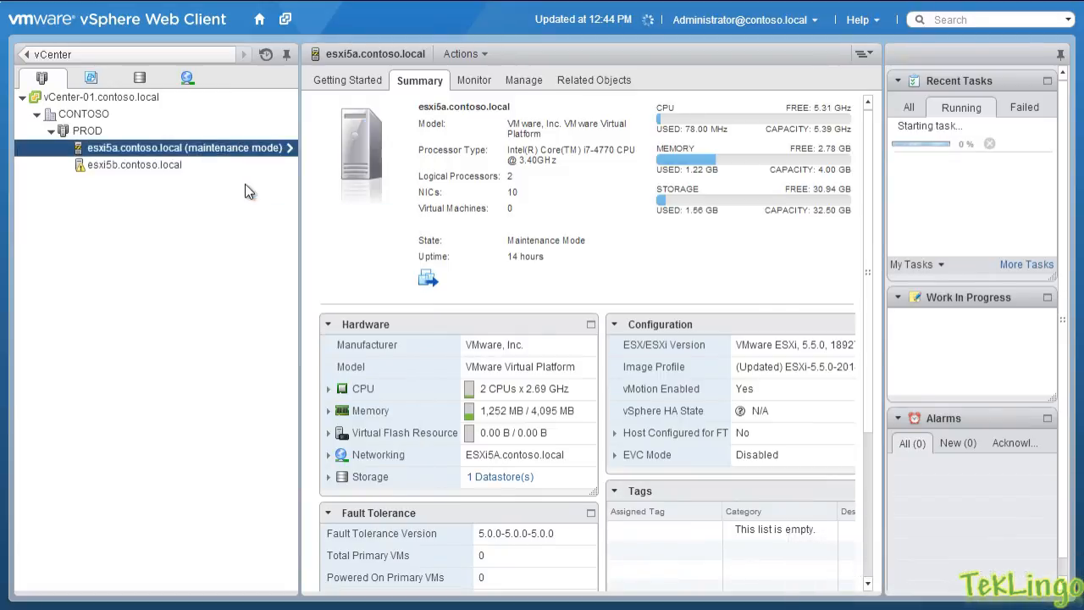